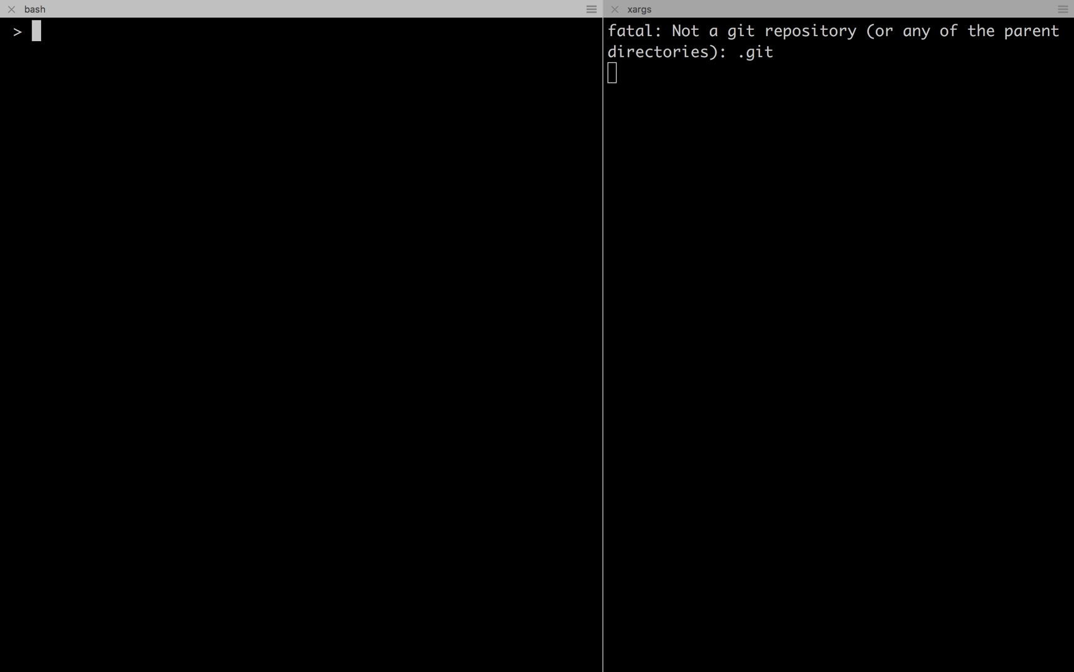
pyautogui.moveTo(1034, 188)
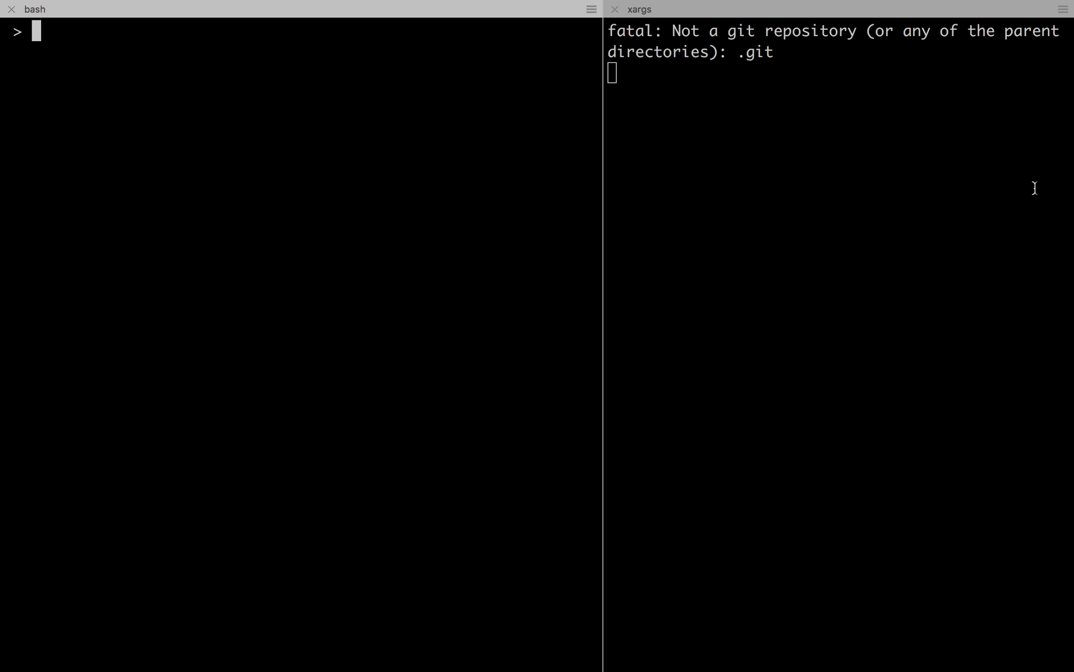
pyautogui.moveTo(1046, 132)
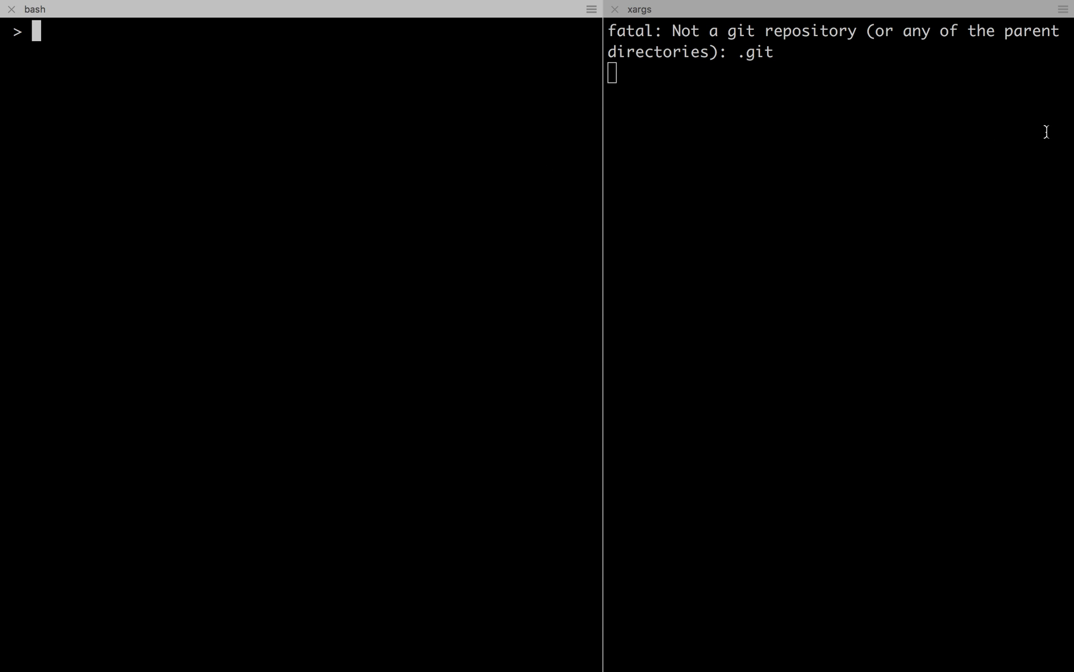
# Check the reflog, then initialise an empty Git repository in the current folder
pyautogui.write('git refl')
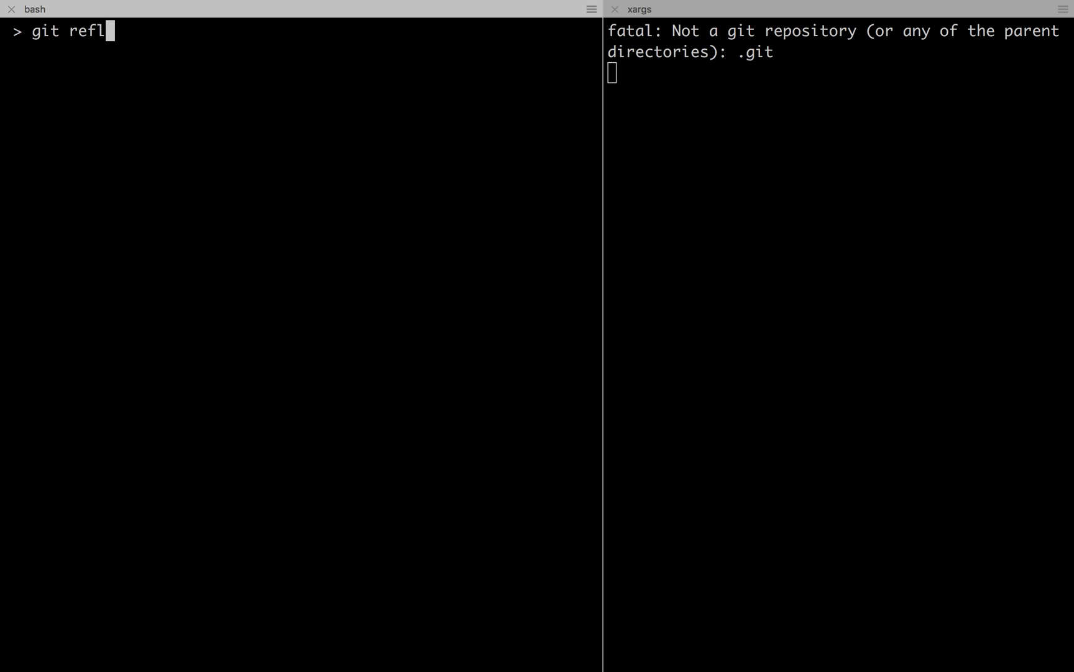
pyautogui.press('Return')
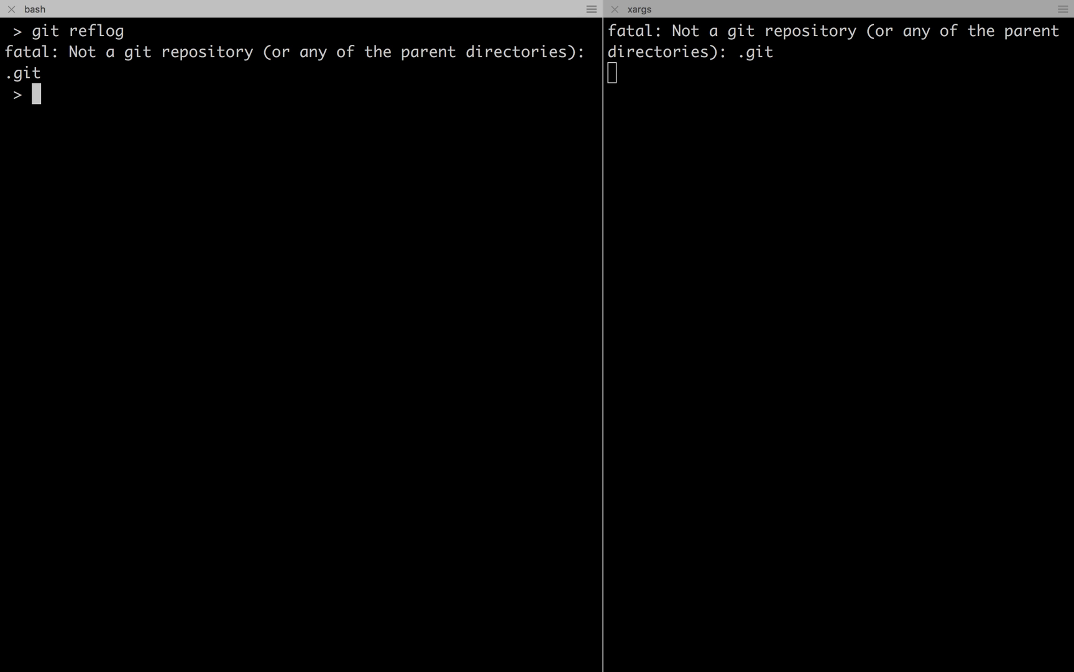
pyautogui.write('git i')
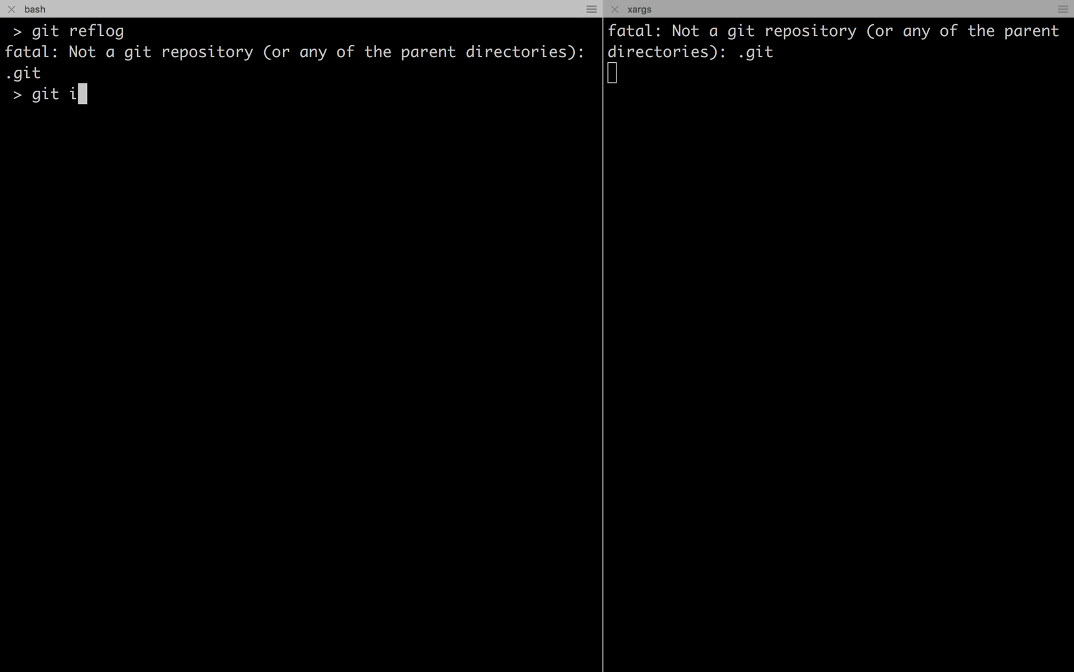
pyautogui.press('Return')
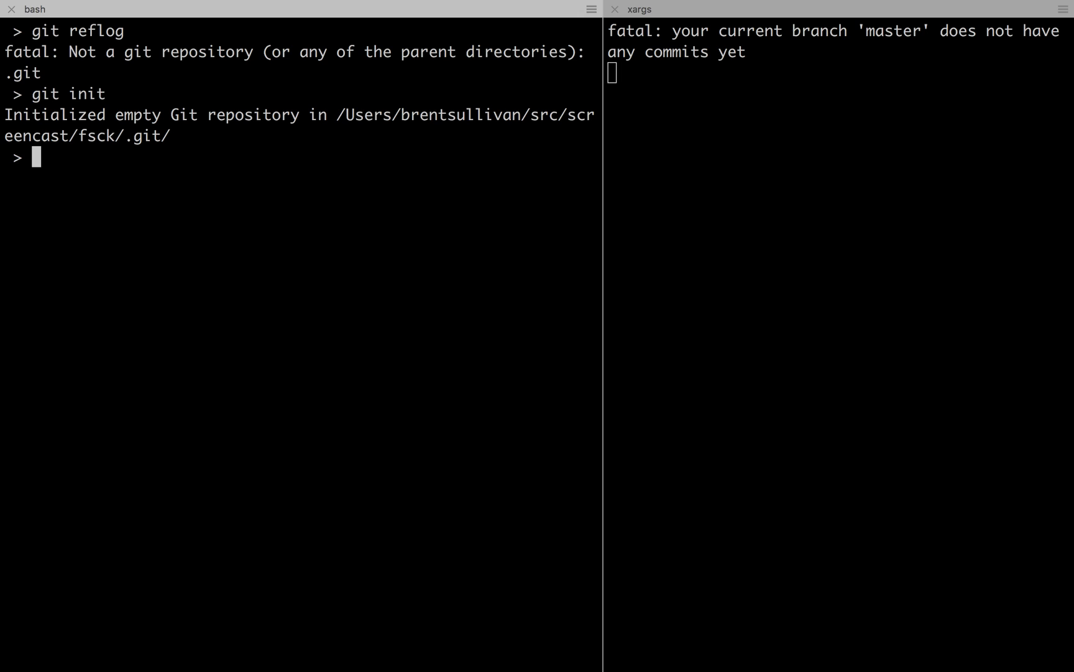
# Create file foo containing "hi", stage it and commit as "add foo"
pyautogui.write('echo "hi')
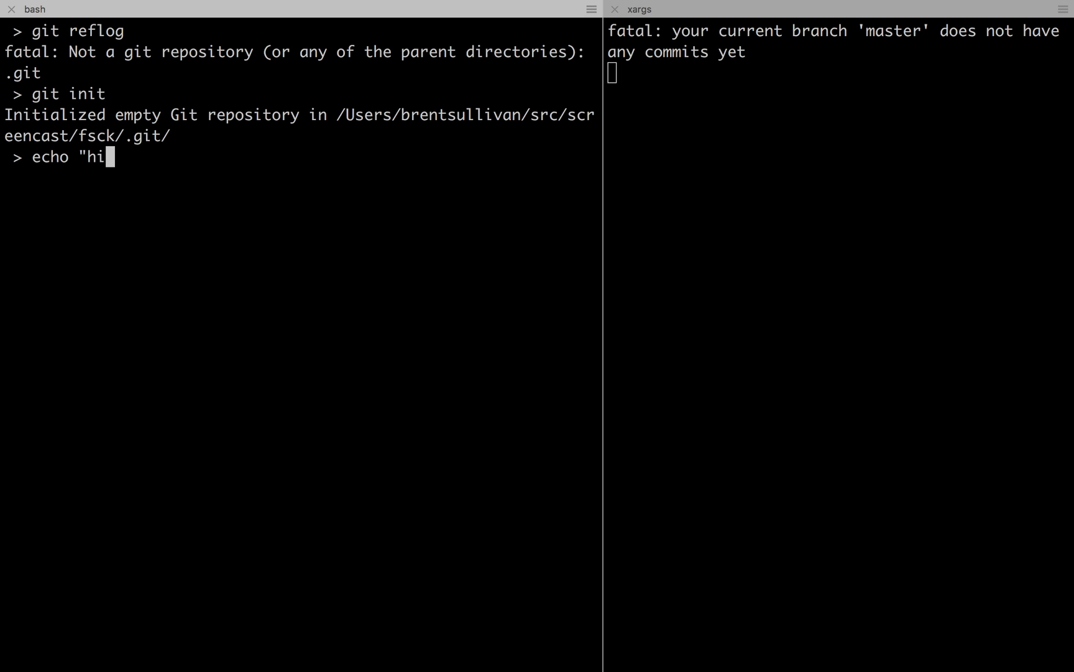
pyautogui.press('Return')
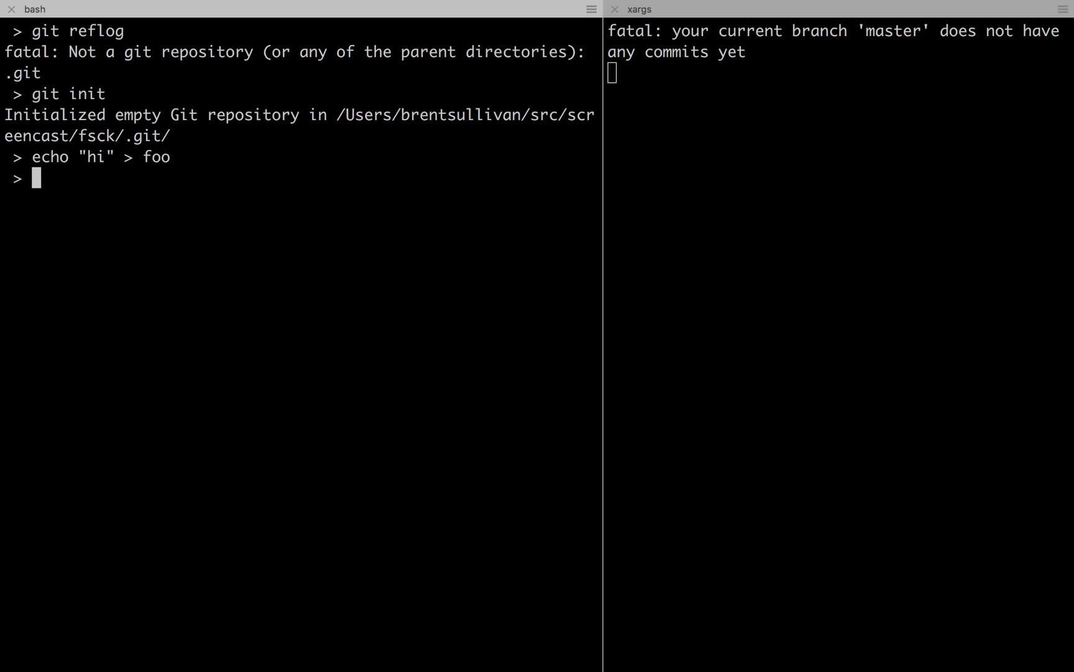
pyautogui.write('git a')
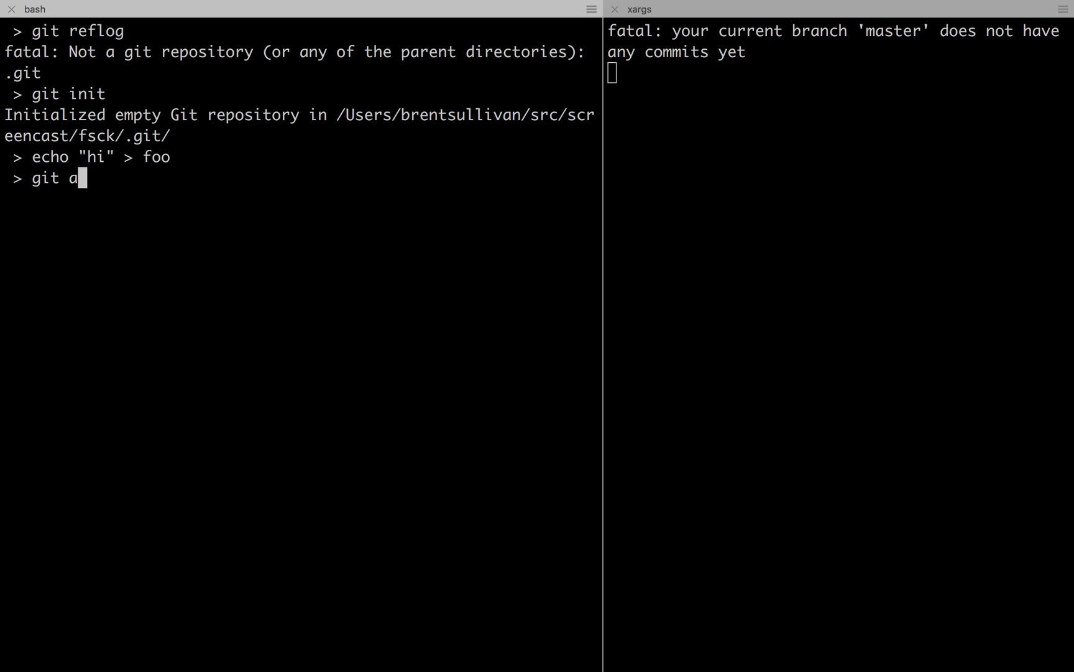
pyautogui.press('Return')
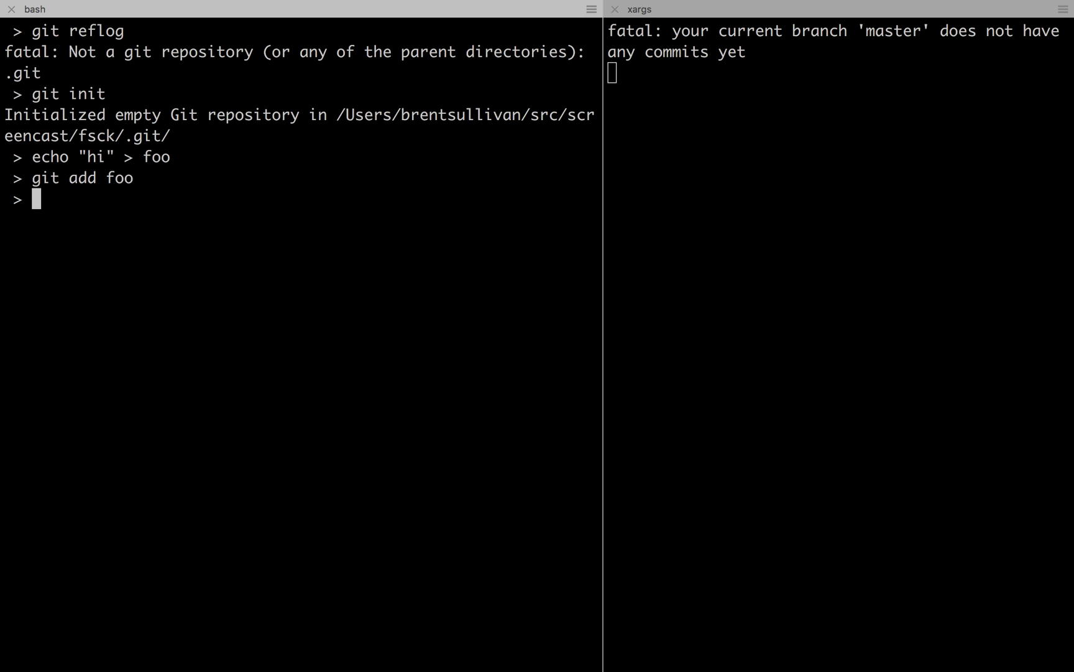
pyautogui.write('git commit')
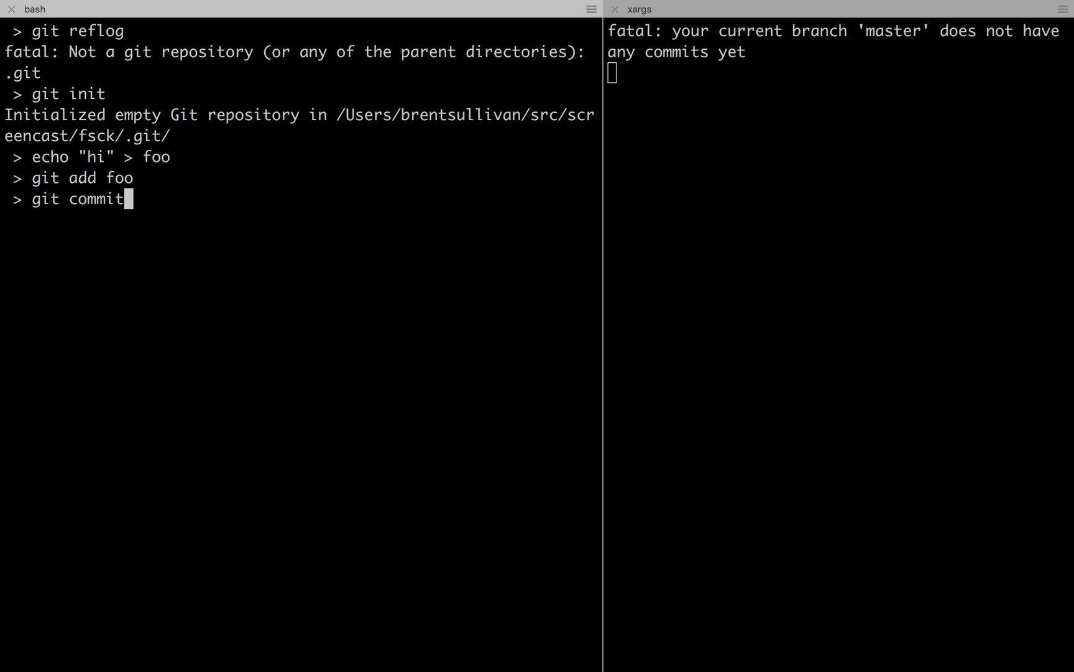
pyautogui.write('-m "add foo"')
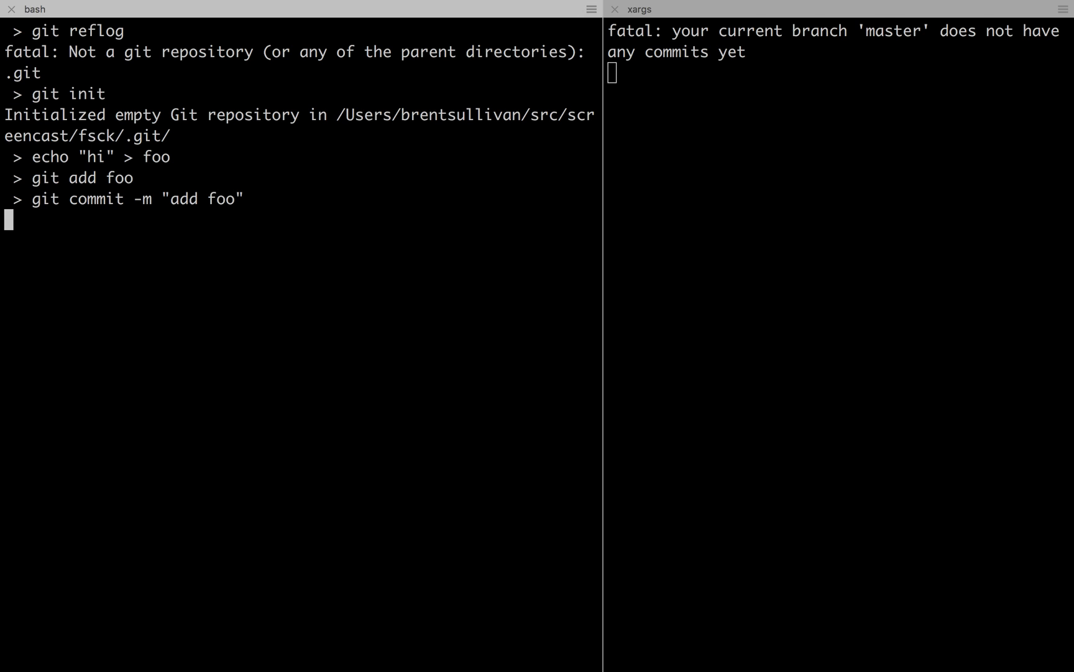
pyautogui.press('Return')
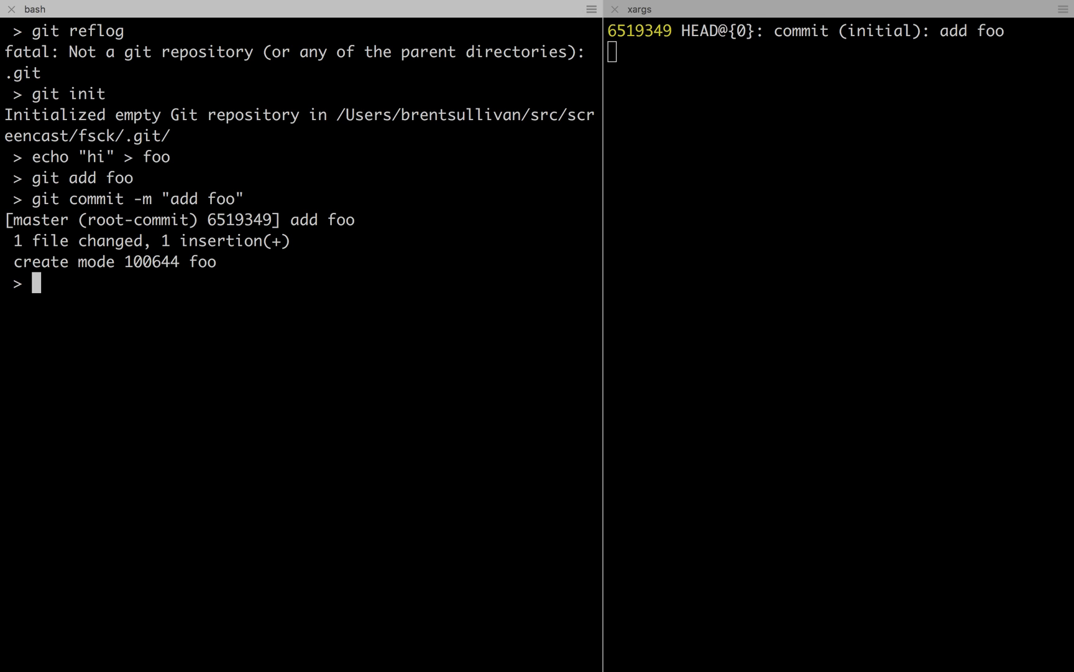
# Create branch barwork, add file bar containing "hi" and commit it as "add bar"
pyautogui.write('git')
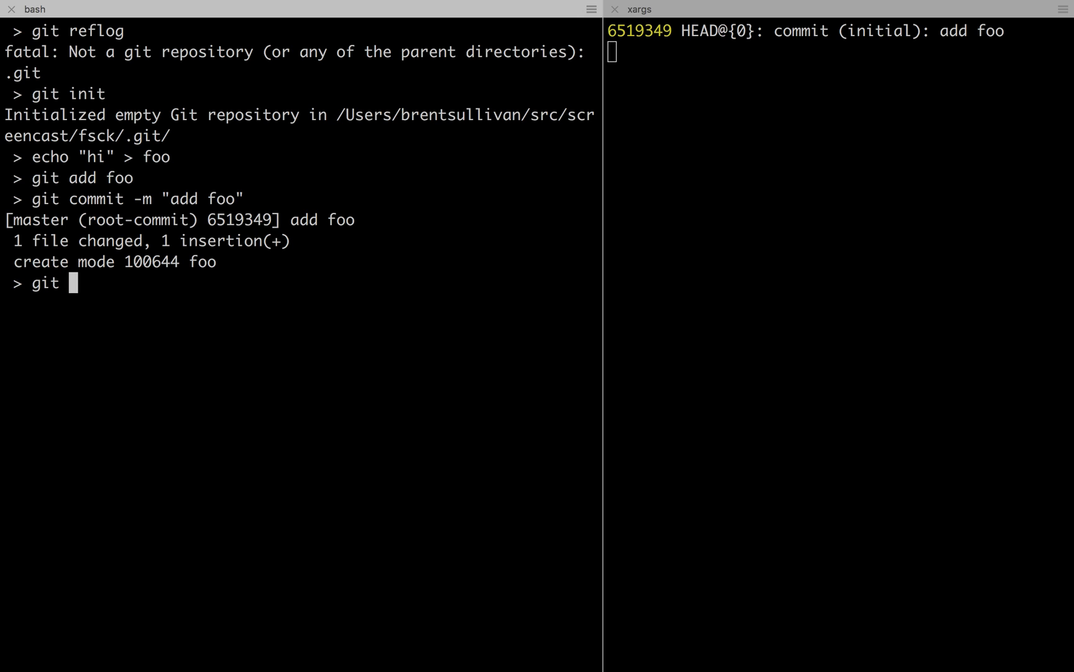
pyautogui.write('checkout')
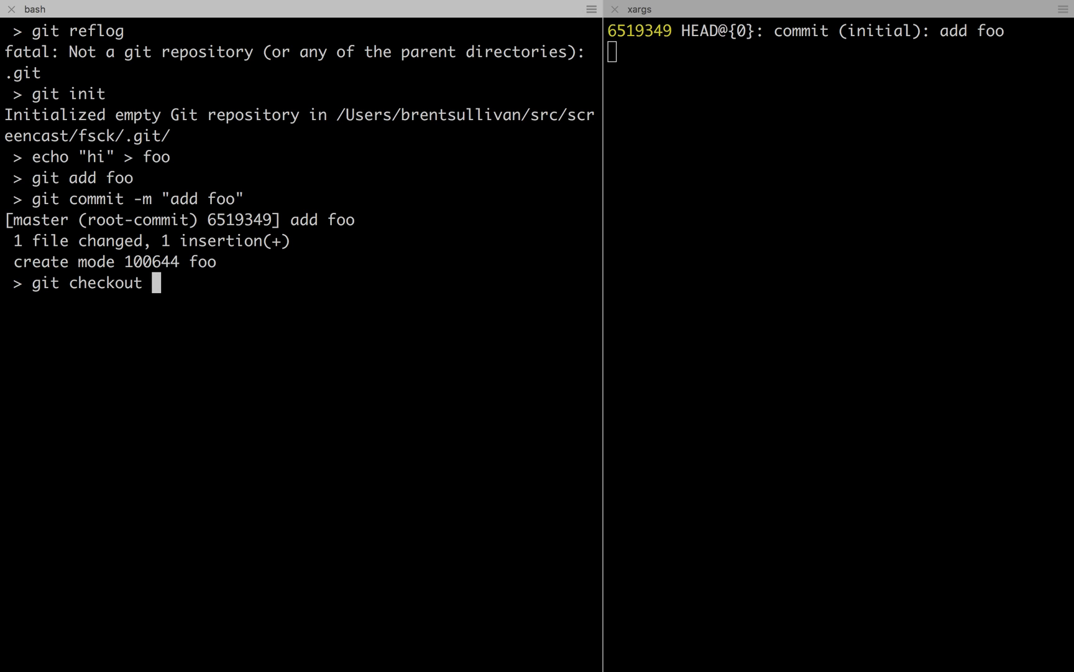
pyautogui.write('-b barwork')
pyautogui.write('echo')
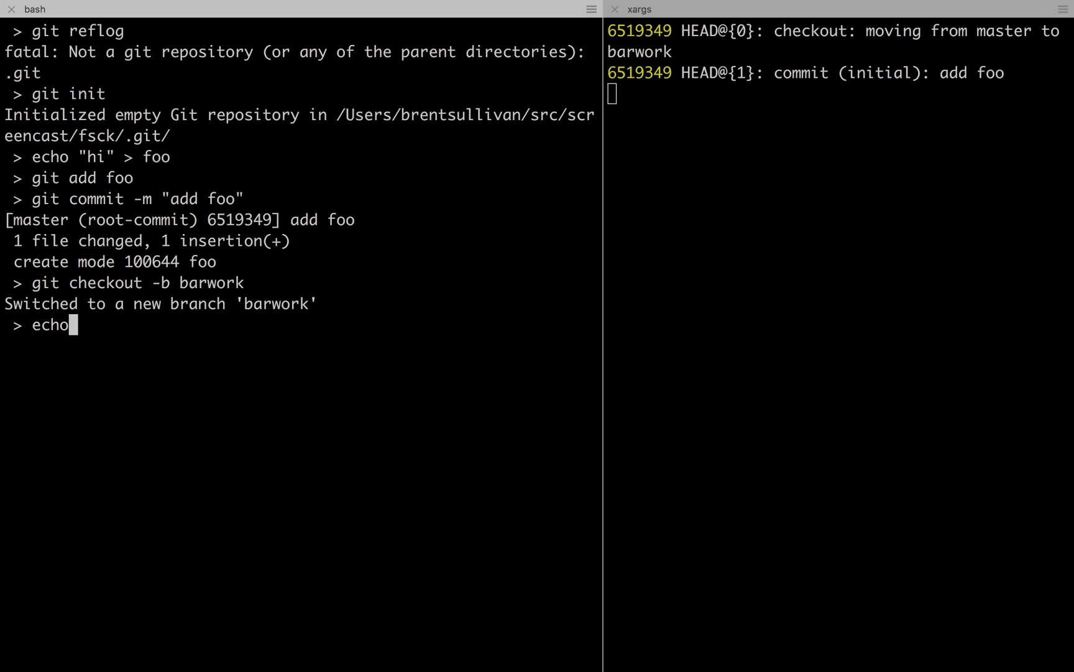
pyautogui.write('"hi" > bar')
pyautogui.write('git')
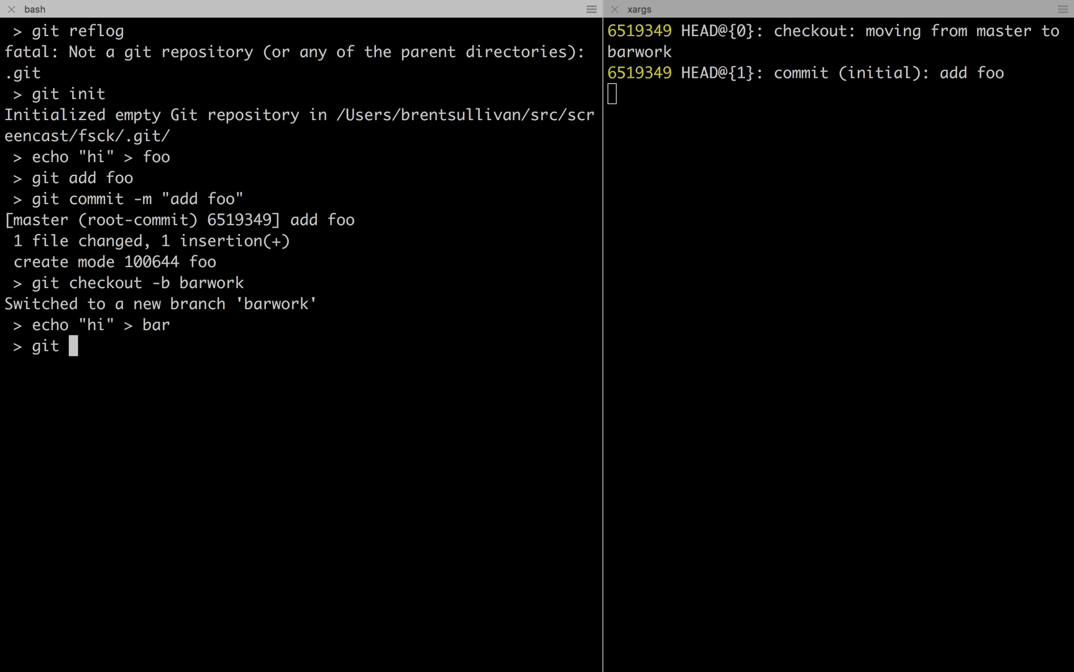
pyautogui.press('Return')
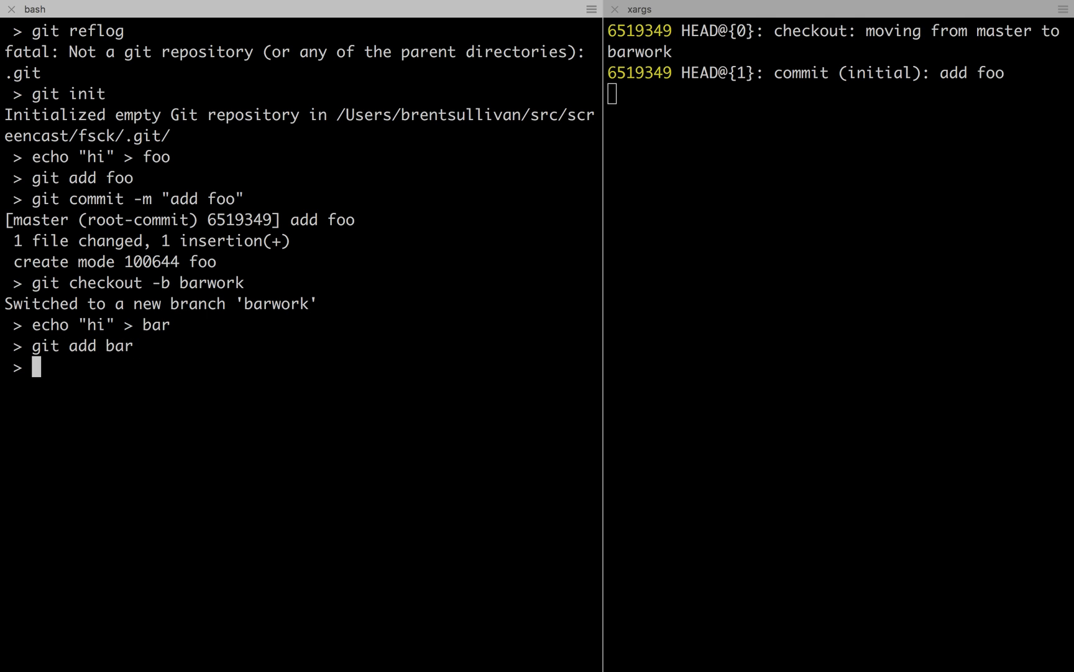
pyautogui.write('git commit -m')
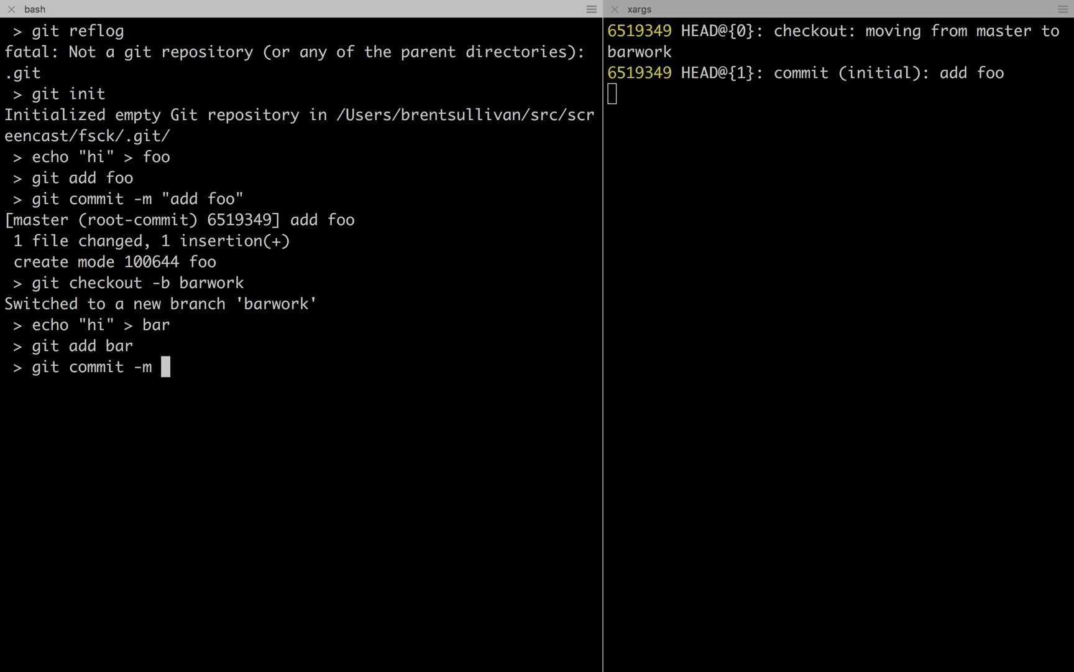
pyautogui.write('"add bar"')
pyautogui.write('ls')
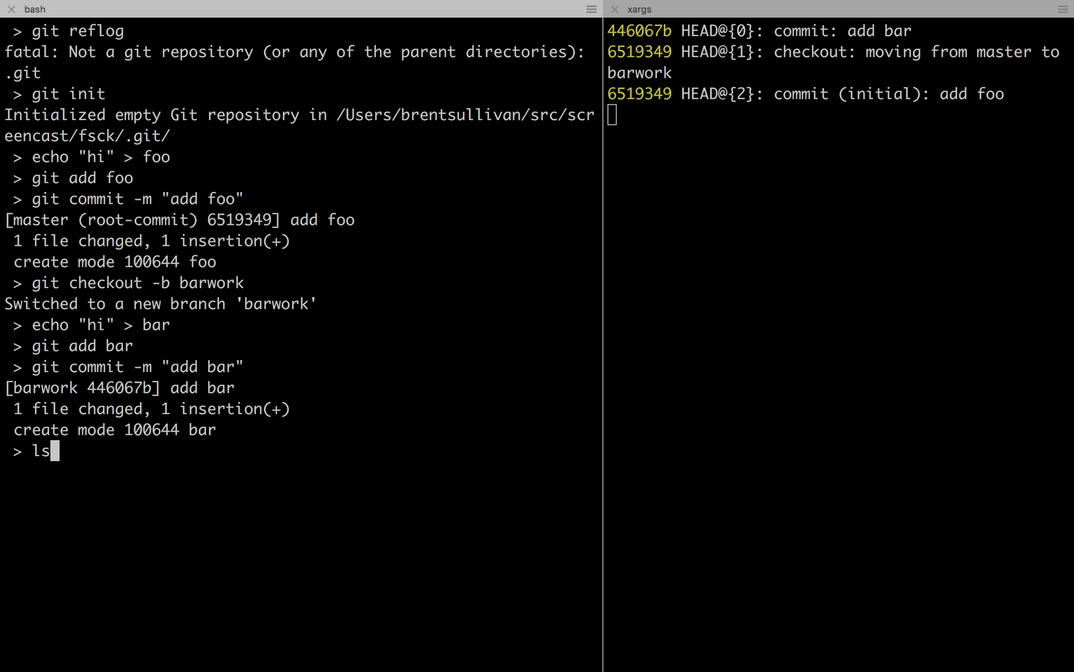
# List barwork's files, switch back to master and list its files showing only foo
pyautogui.press('Return')
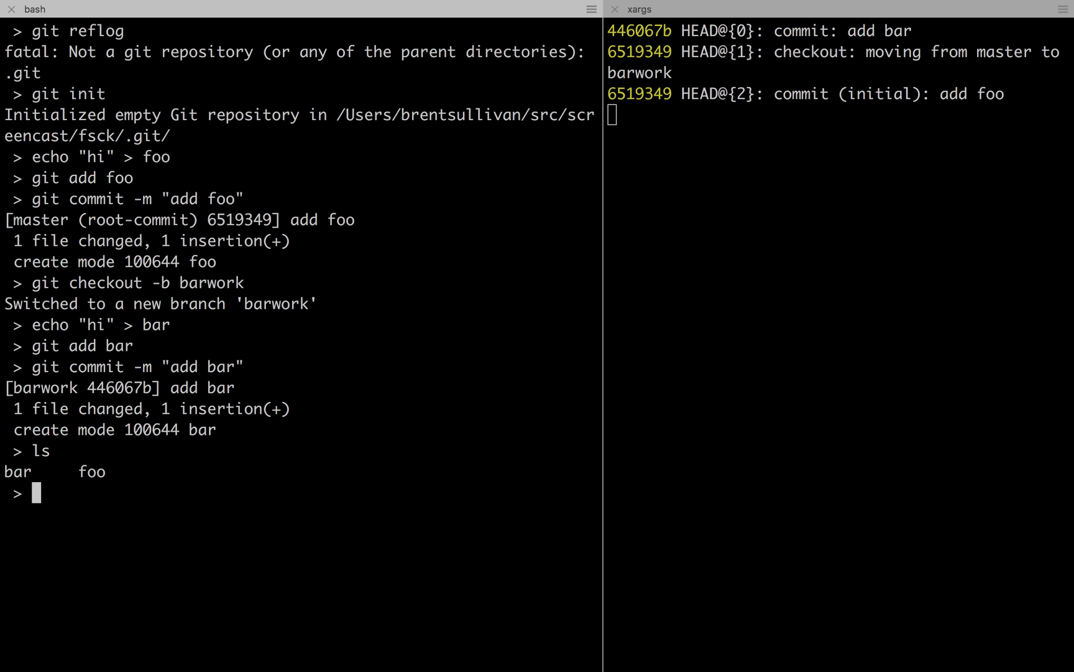
pyautogui.write('git checkout')
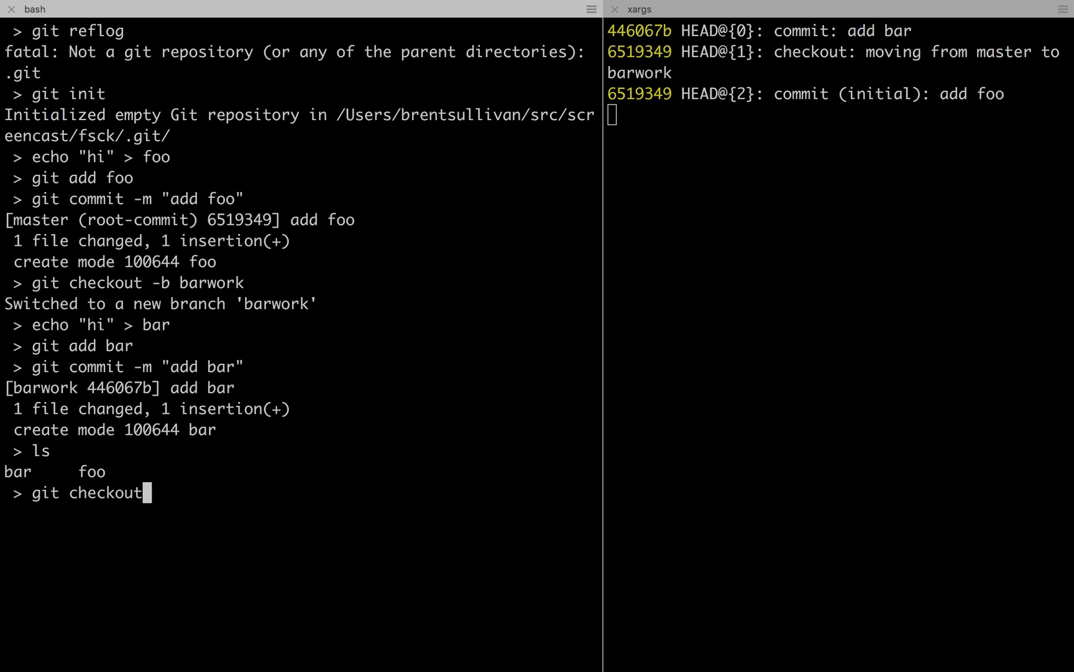
pyautogui.press('Return')
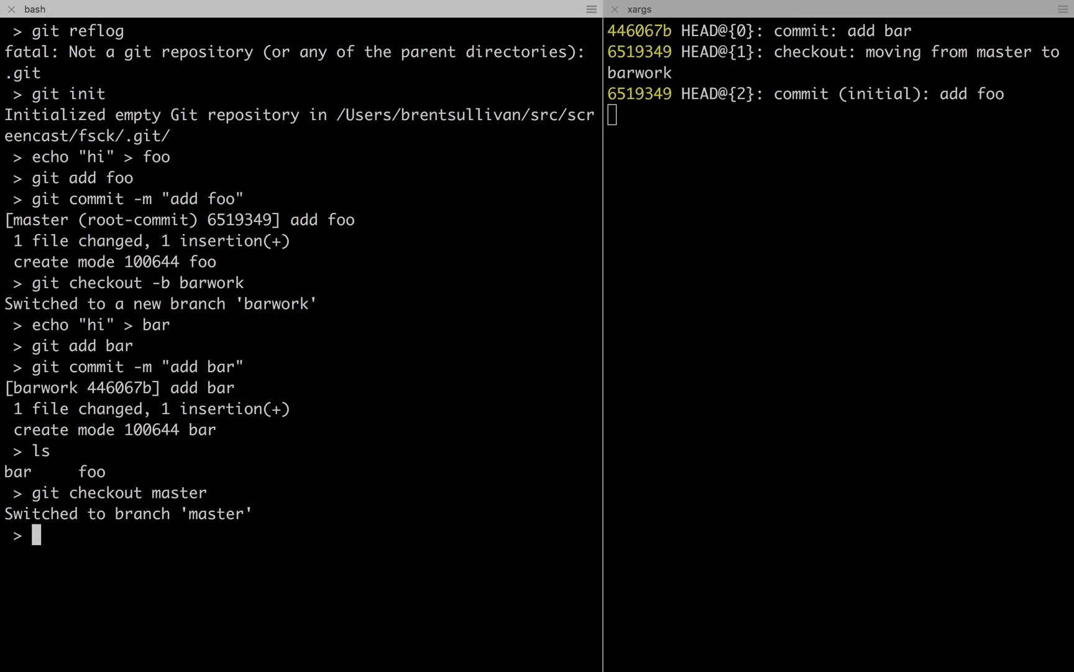
pyautogui.write('ls')
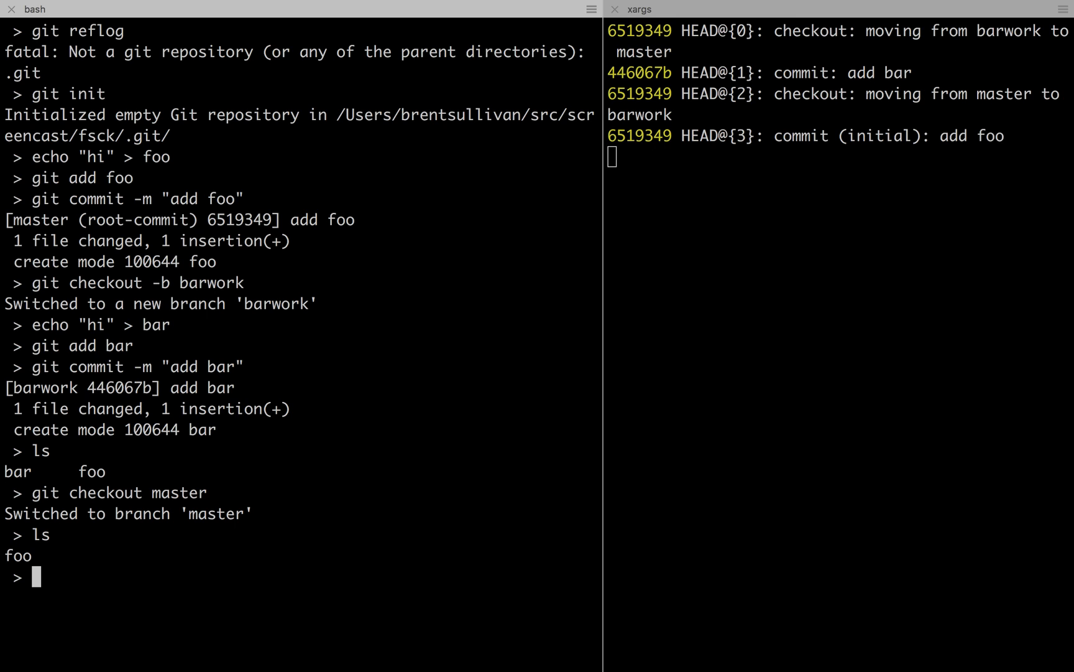
# Force-delete the barwork branch with git branch -D barwork
pyautogui.write('git branch -')
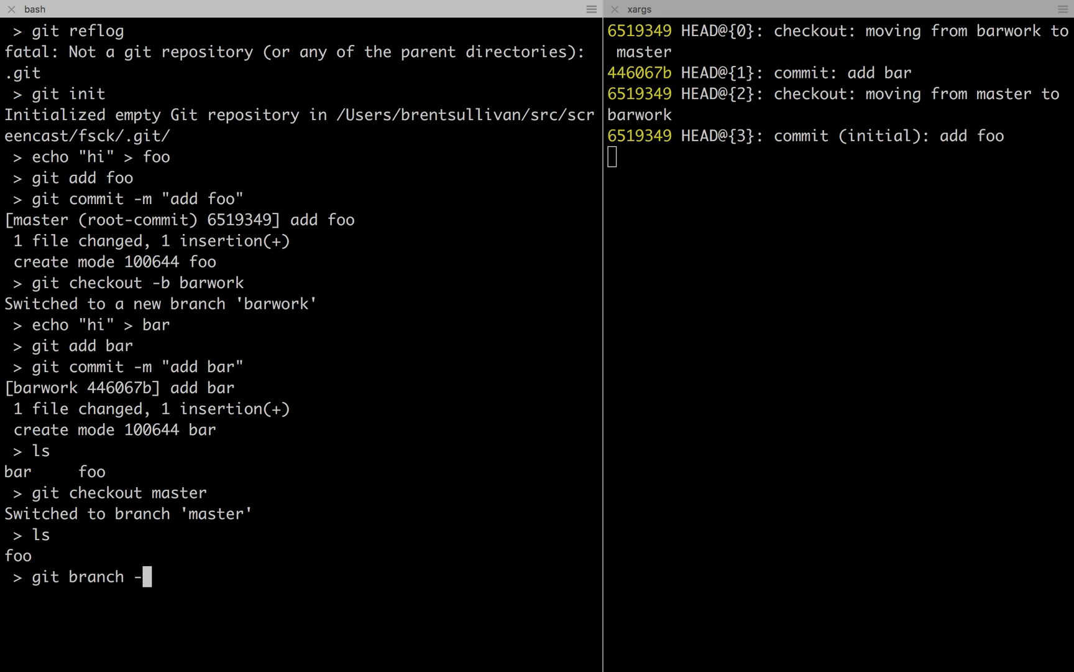
pyautogui.write('D b')
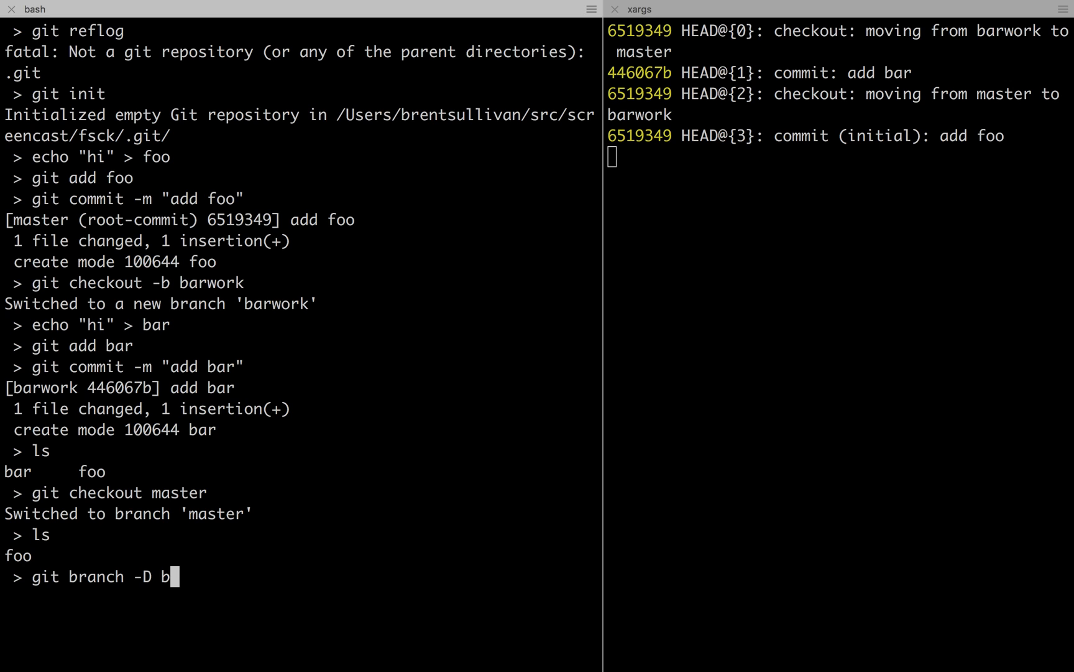
pyautogui.write('ar')
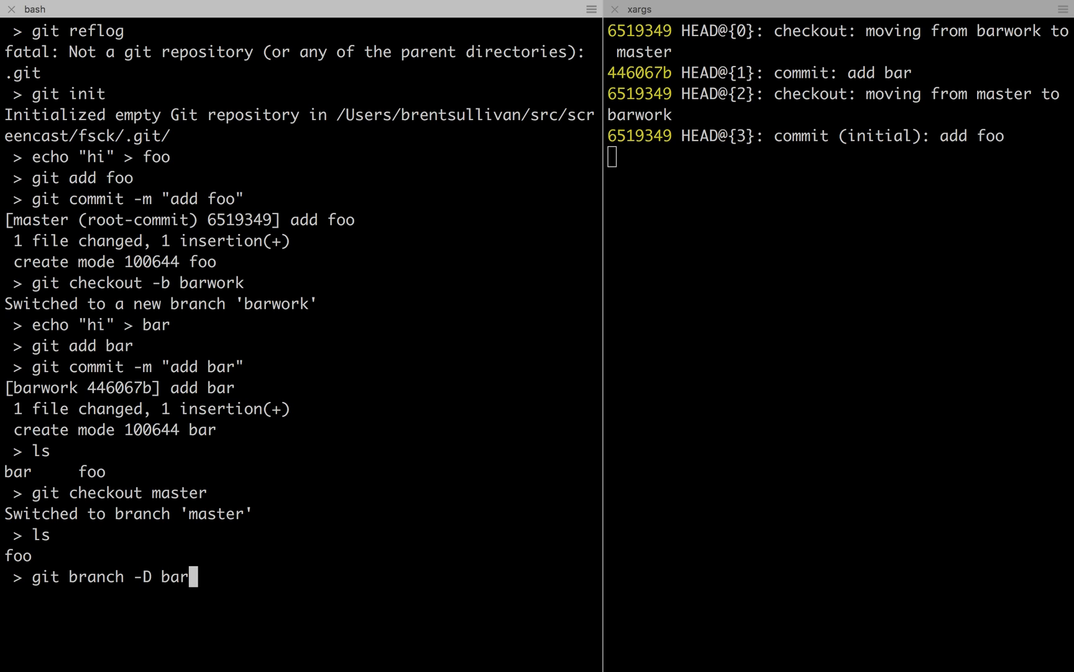
pyautogui.press('Return')
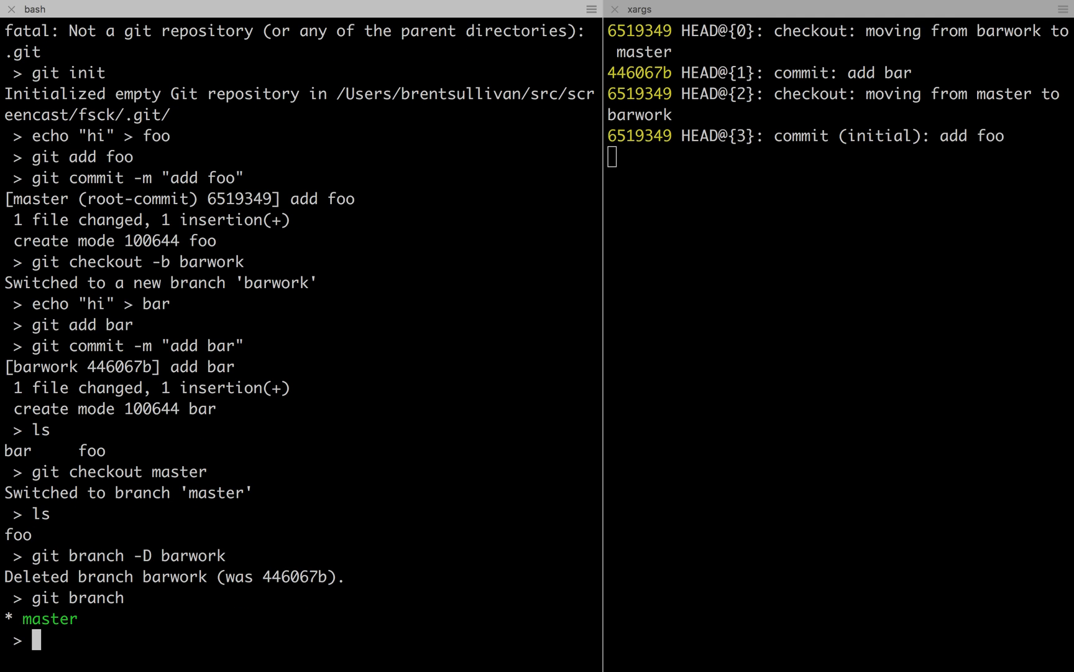
pyautogui.write('git chec')
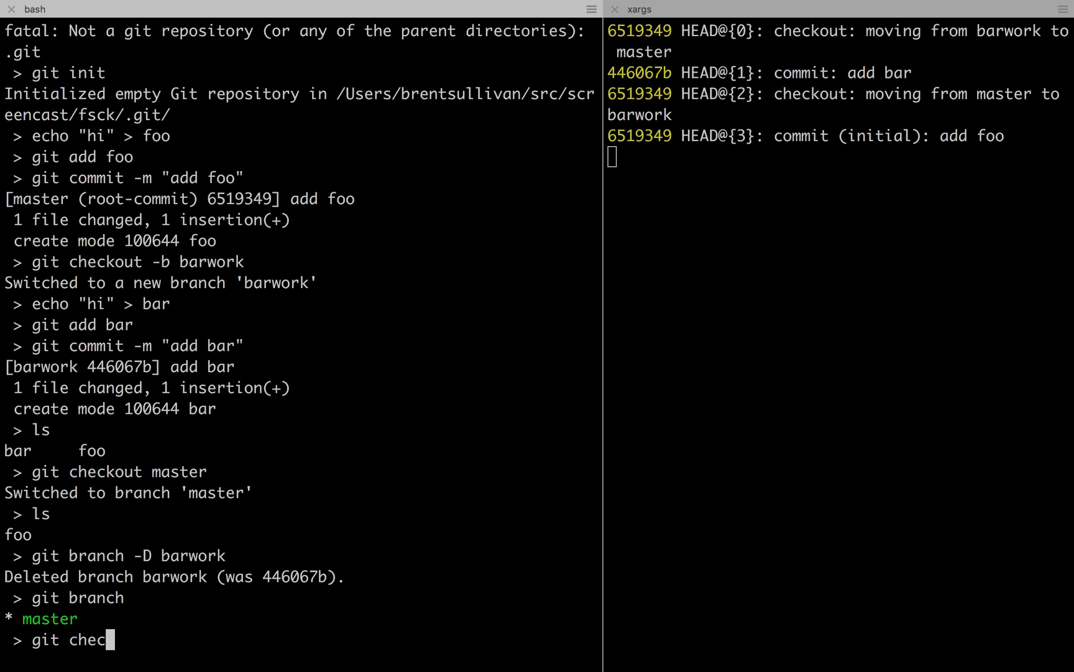
pyautogui.write('kout')
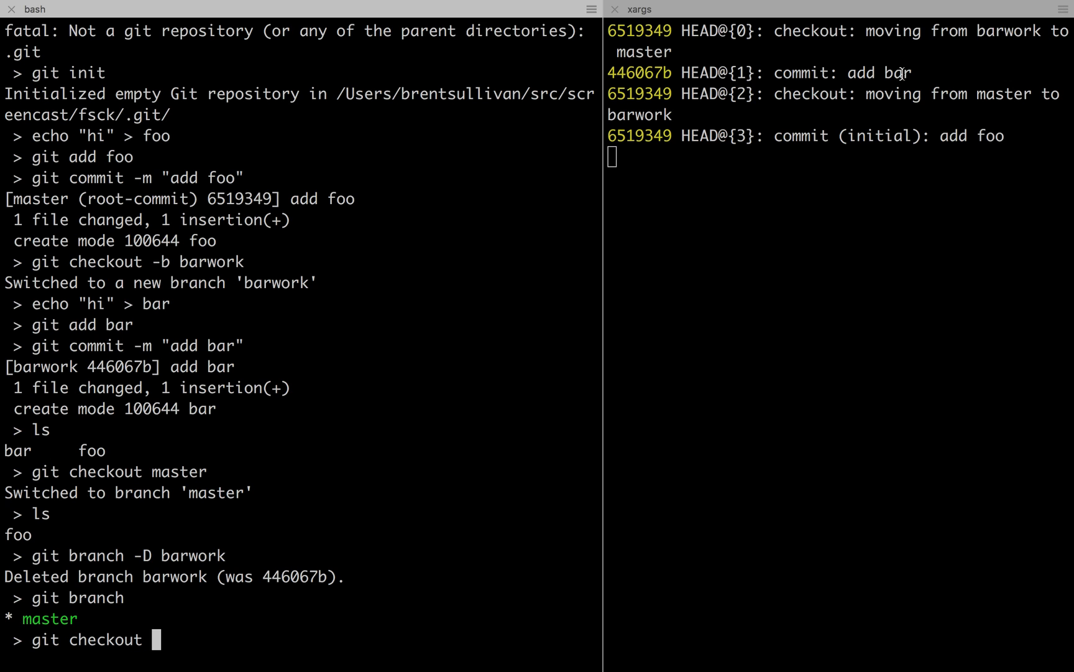
pyautogui.click(753, 73)
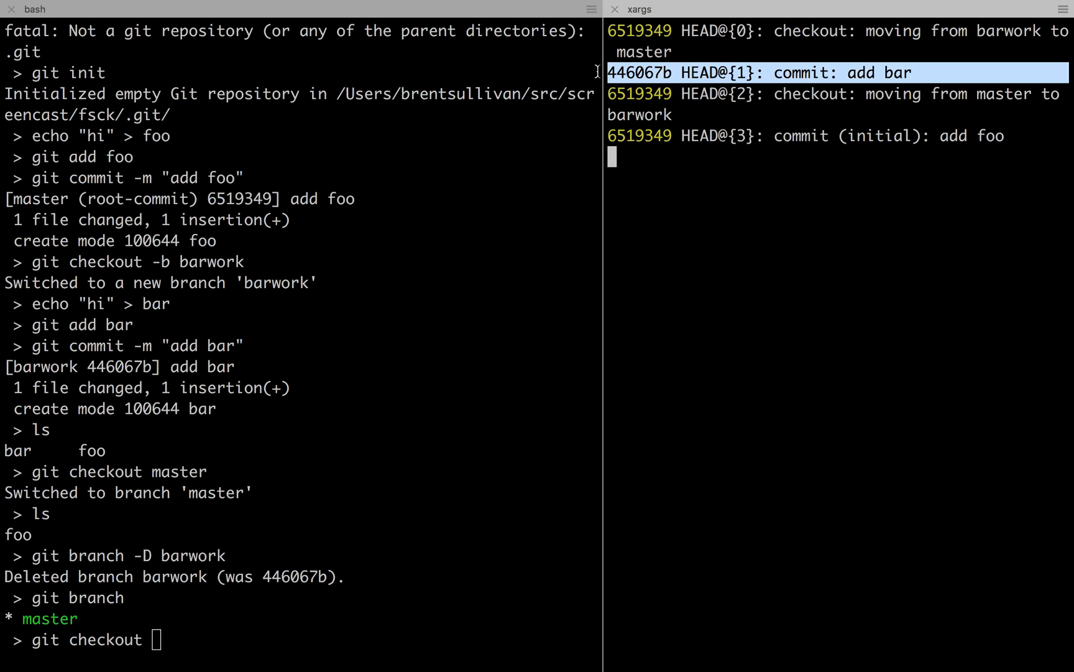
pyautogui.moveTo(239, 629)
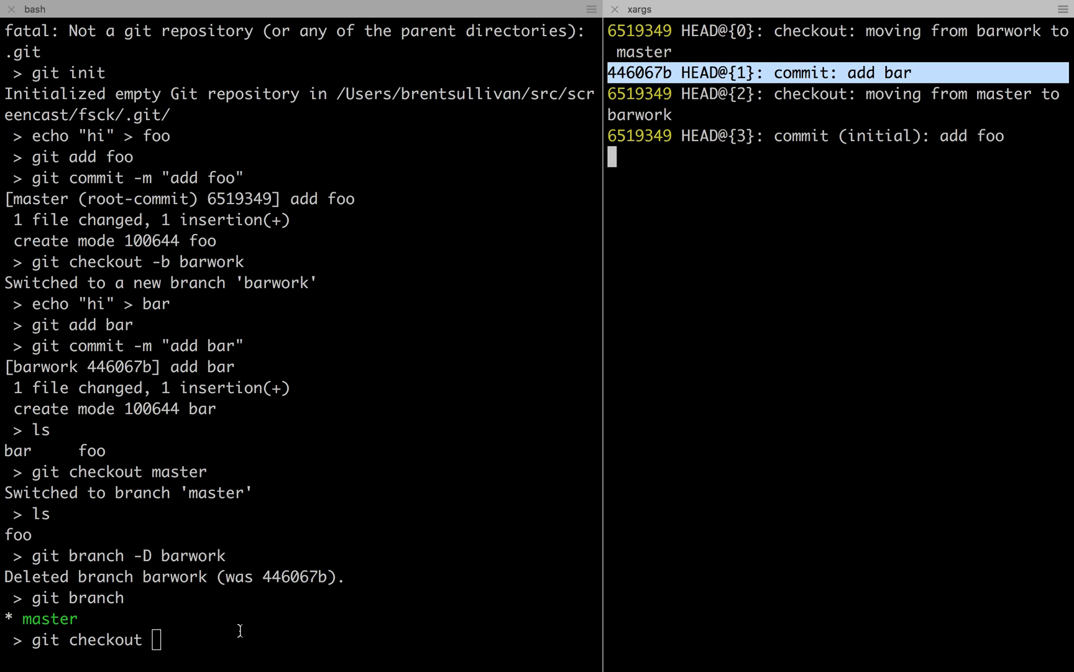
pyautogui.write('HEAD')
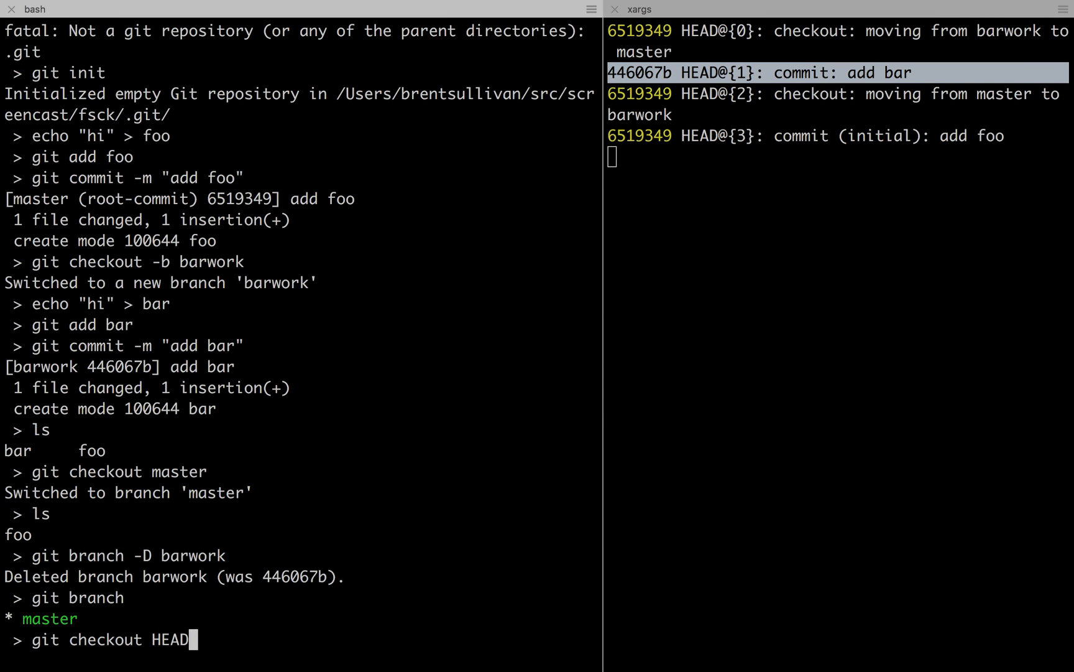
pyautogui.write('@{1}')
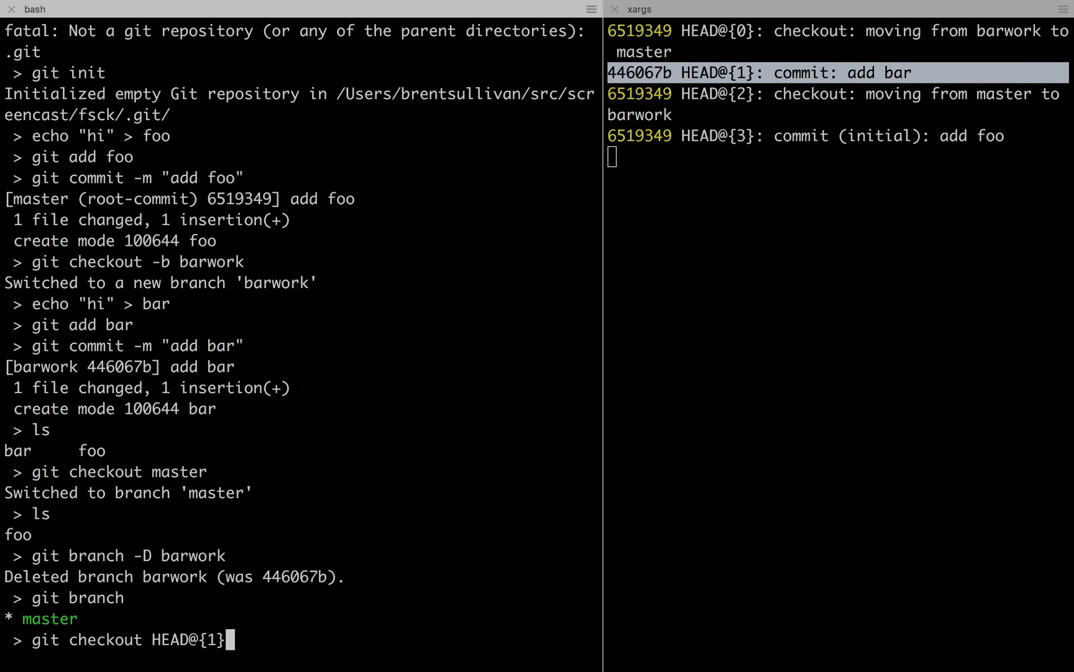
pyautogui.press('BackSpace')
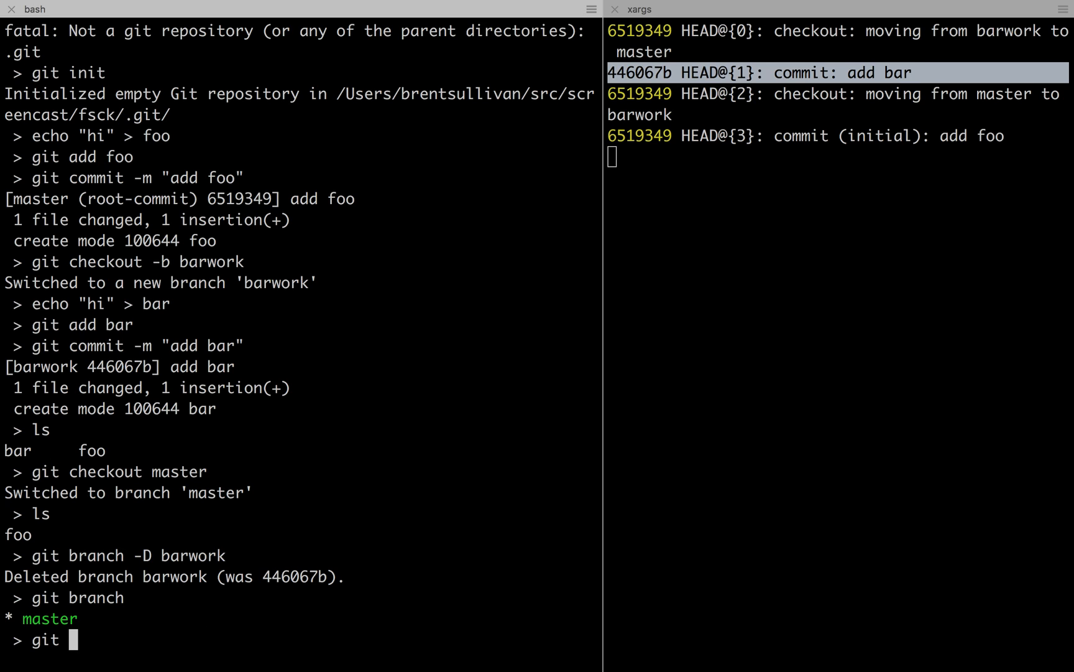
# Remove .git/logs with rm -rf, wiping the repository's reflogs
pyautogui.write('rm -')
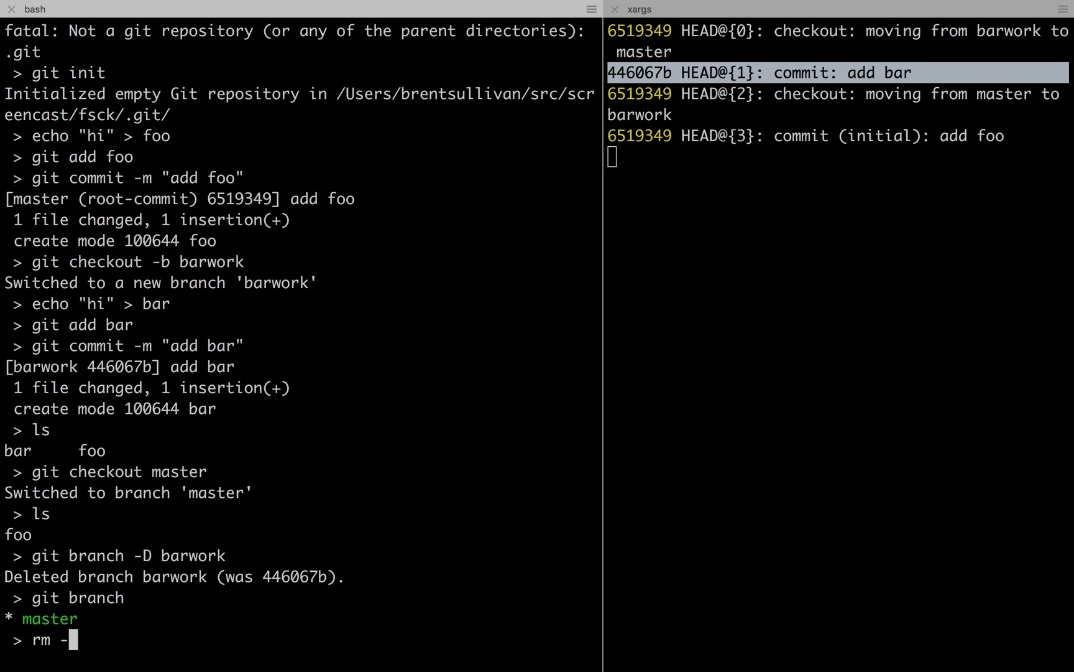
pyautogui.write('rf .git/')
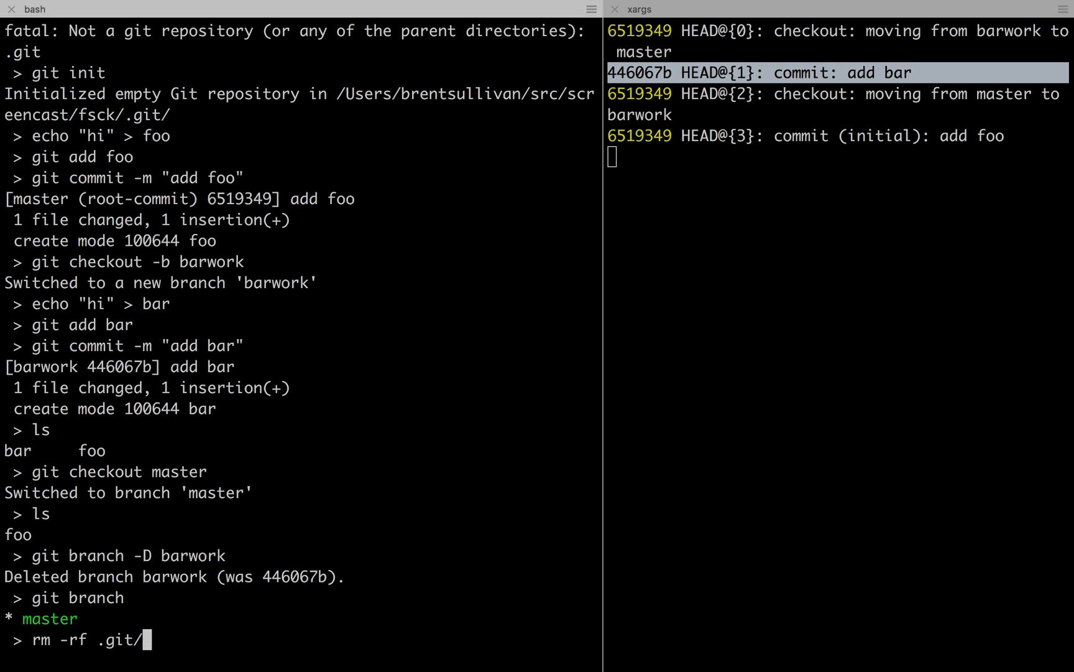
pyautogui.write('logs')
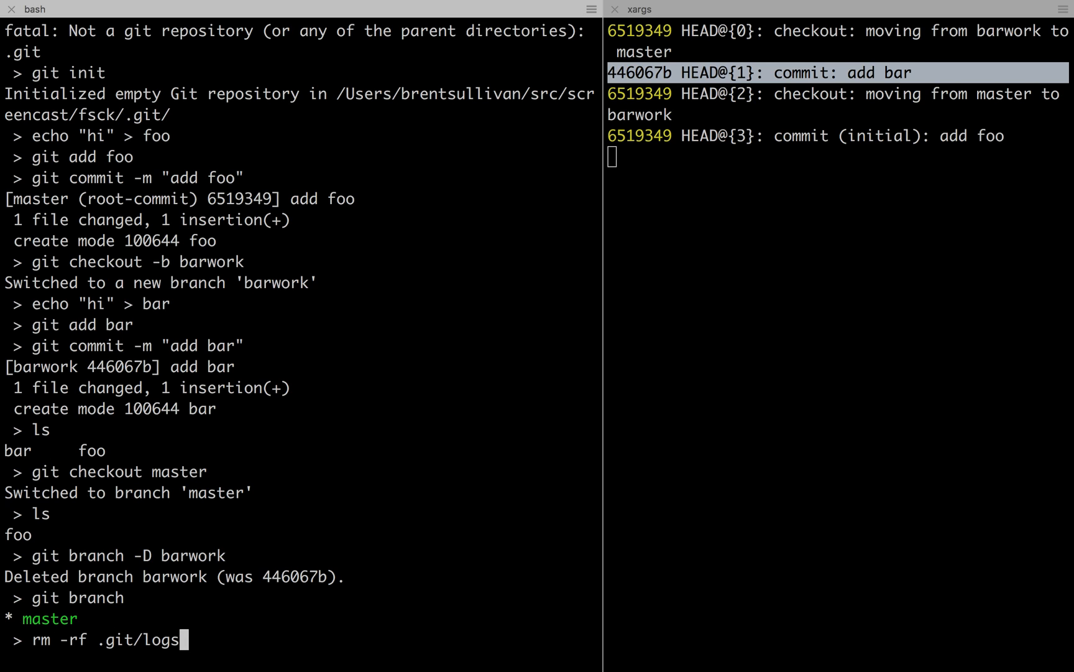
pyautogui.press('Return')
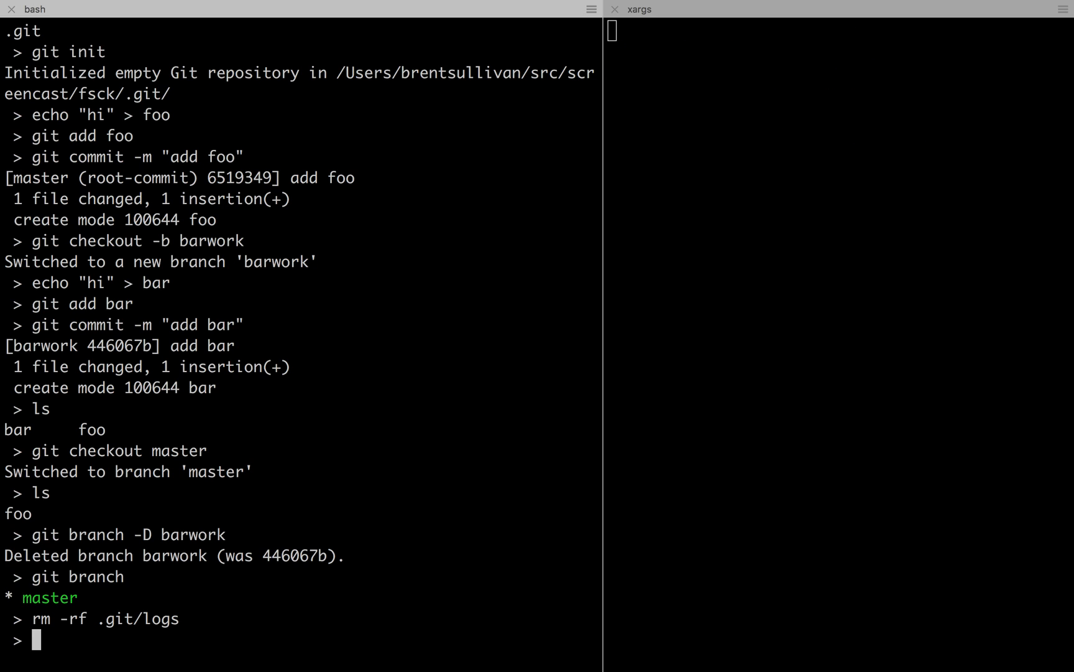
pyautogui.write('git f')
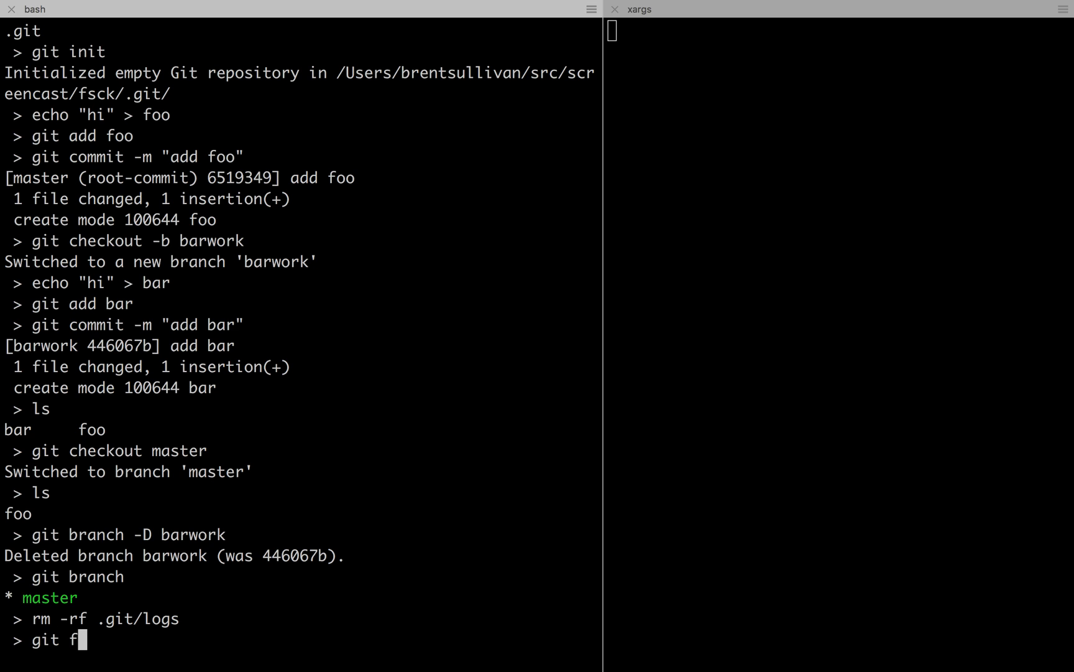
pyautogui.write('sck --help')
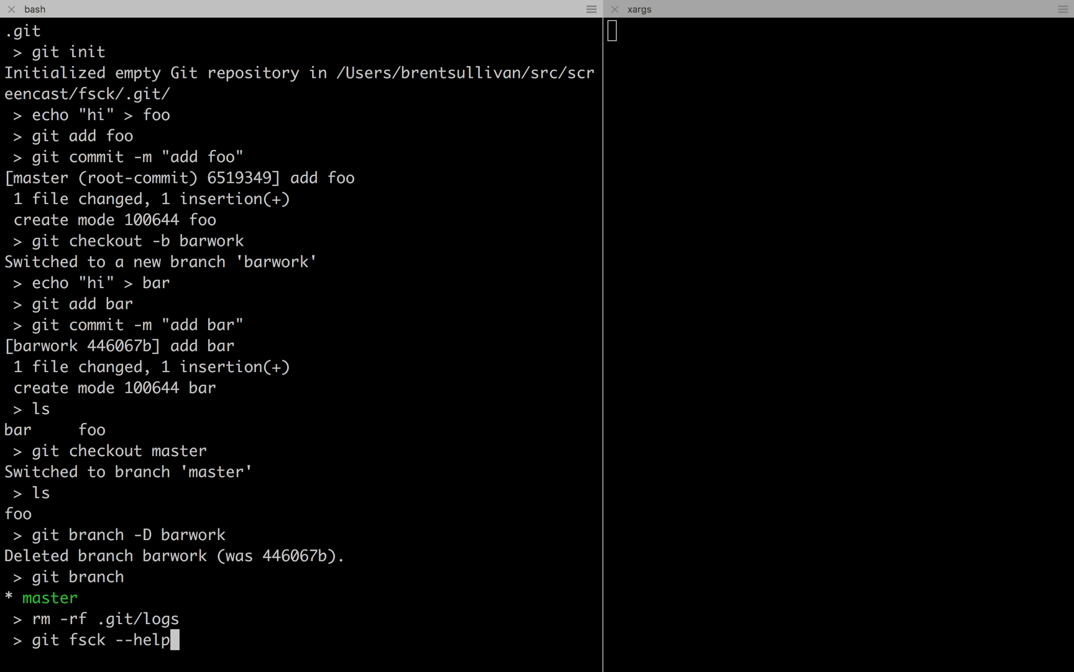
pyautogui.press('Return')
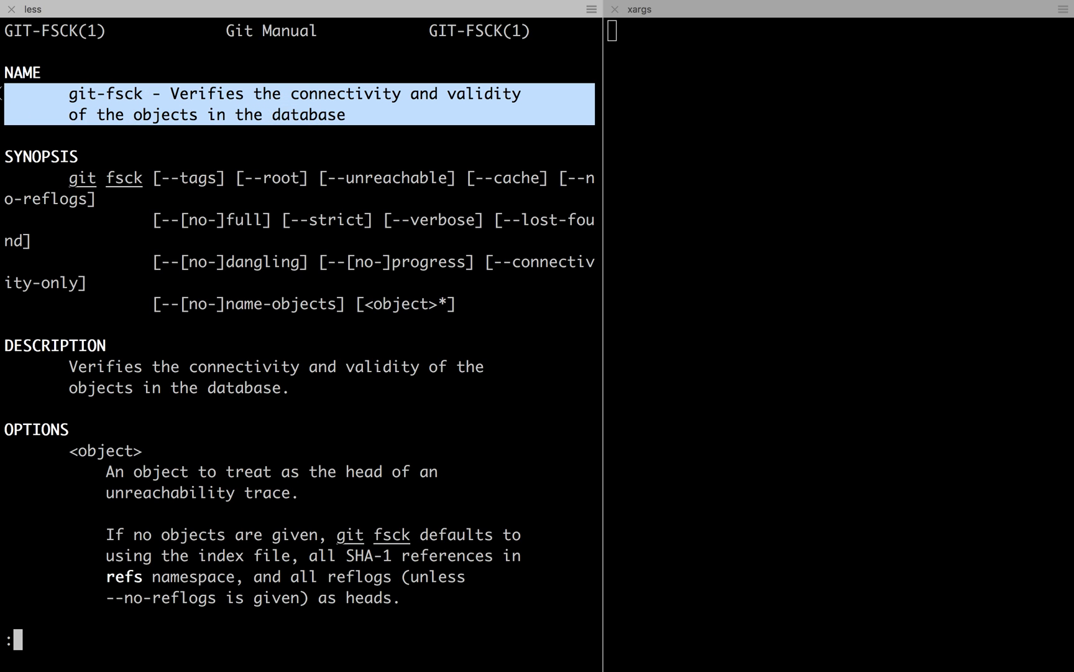
pyautogui.press('q')
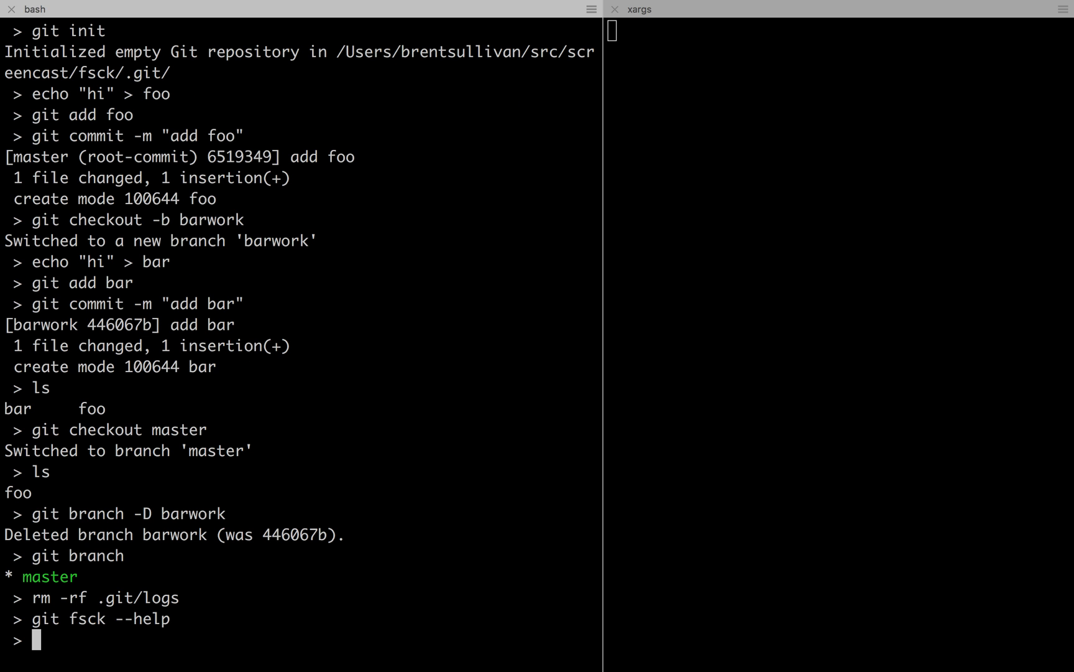
# Run git fsck to list unreachable objects, exposing dangling commit 446067b
pyautogui.write('g')
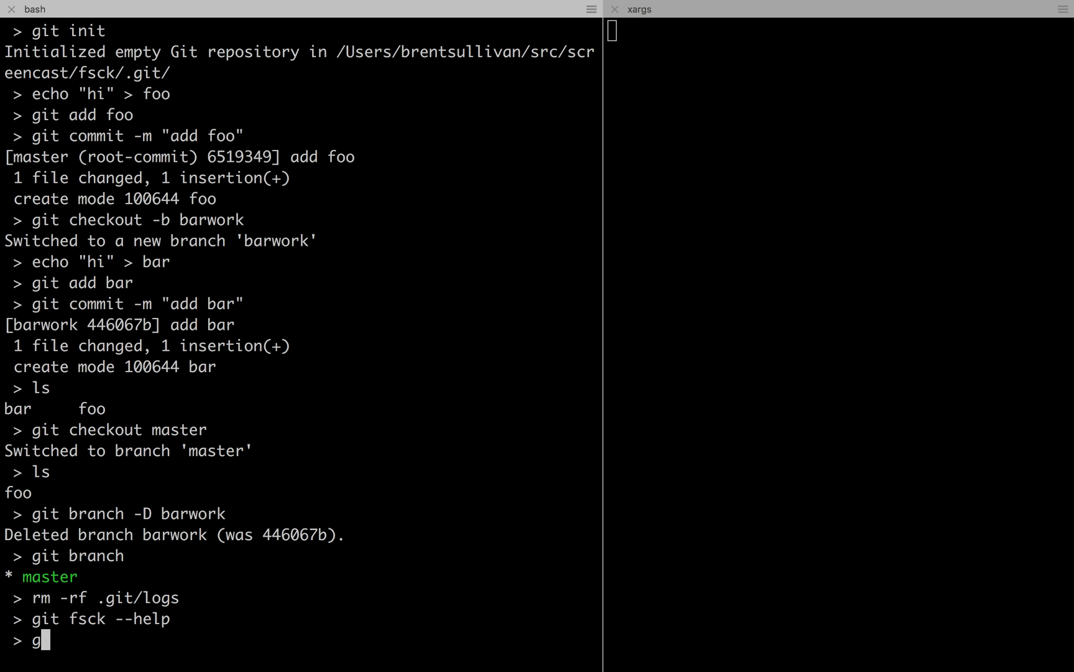
pyautogui.write('it fsck')
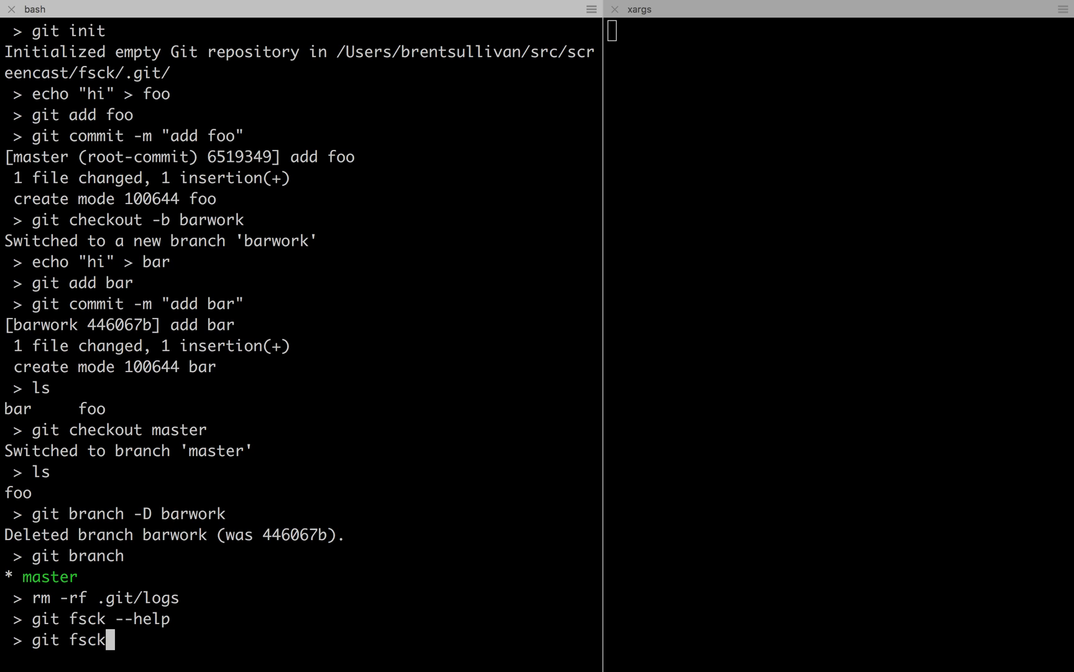
pyautogui.press('Return')
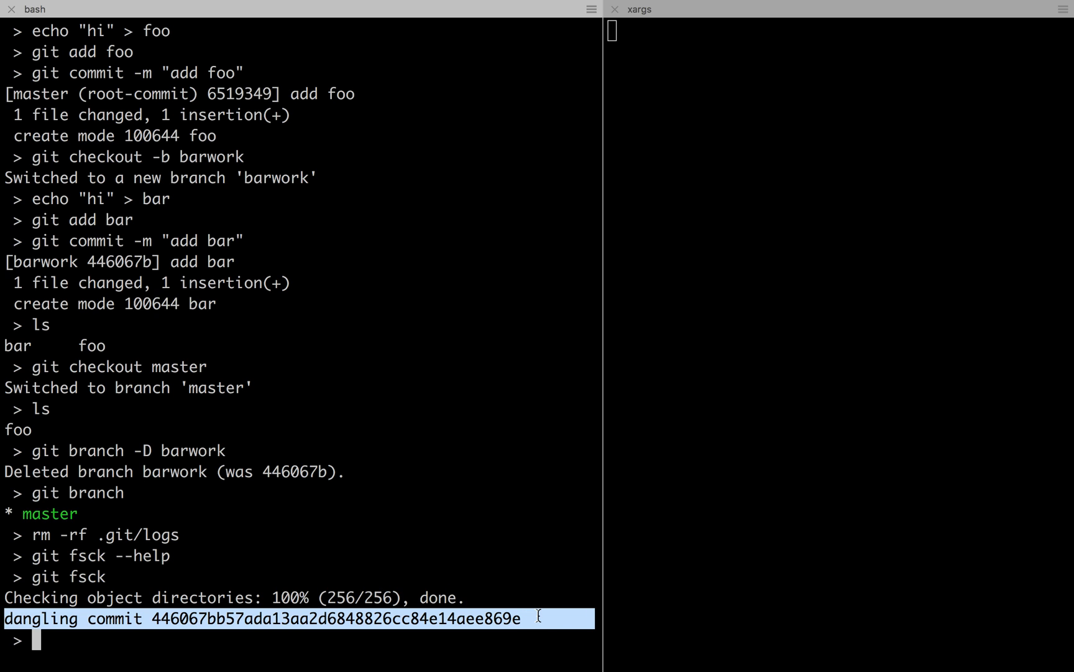
pyautogui.moveTo(588, 616)
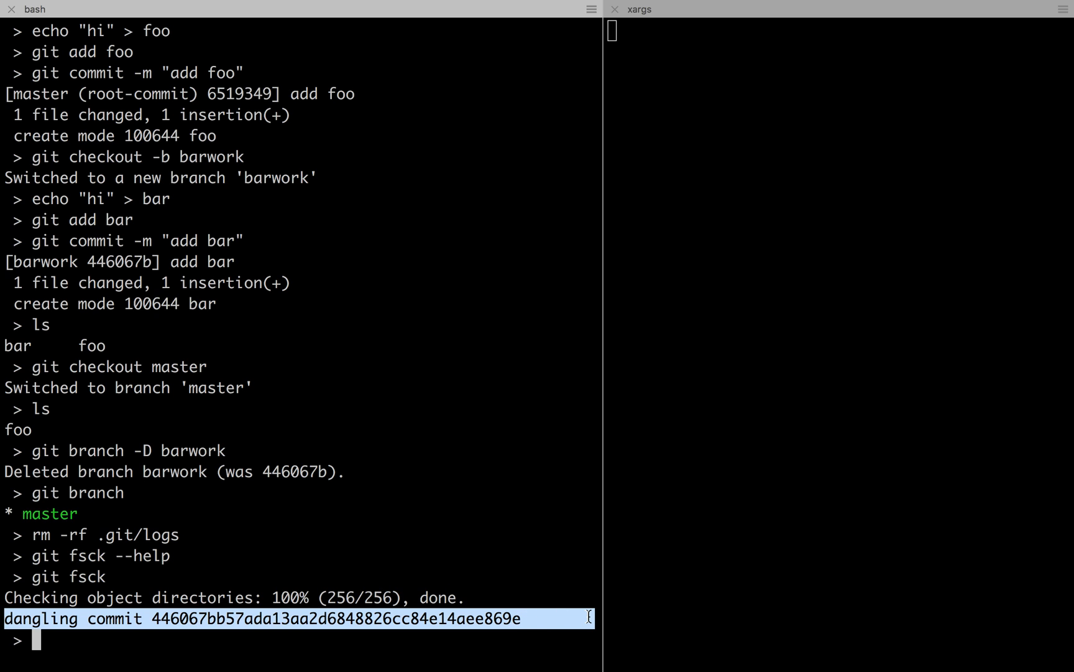
pyautogui.write('git checkout 446067')
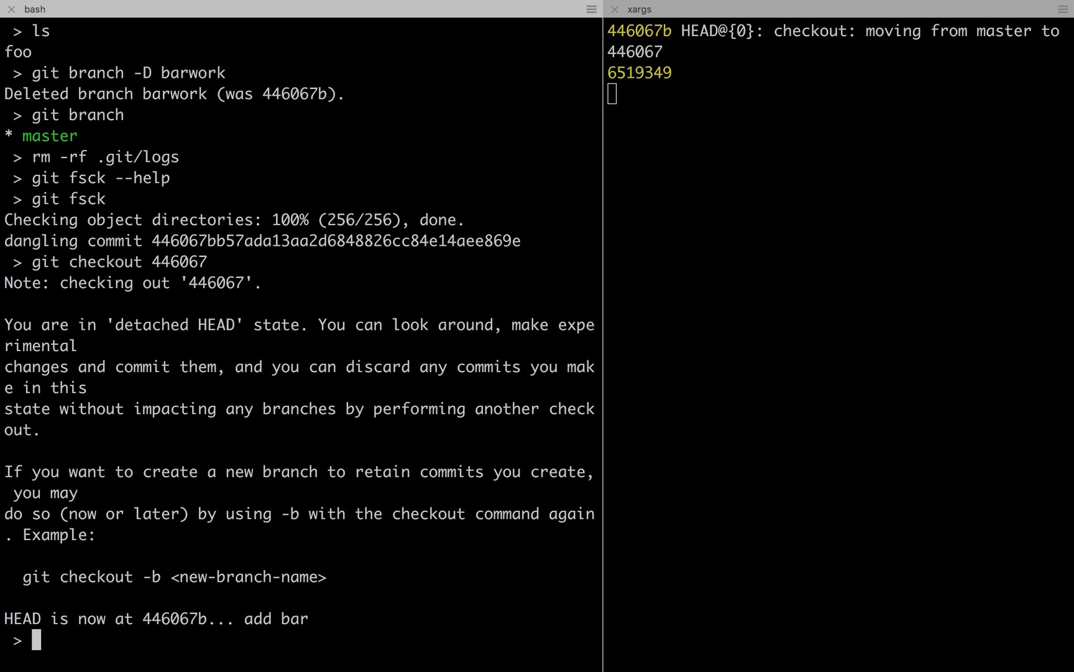
pyautogui.moveTo(982, 113)
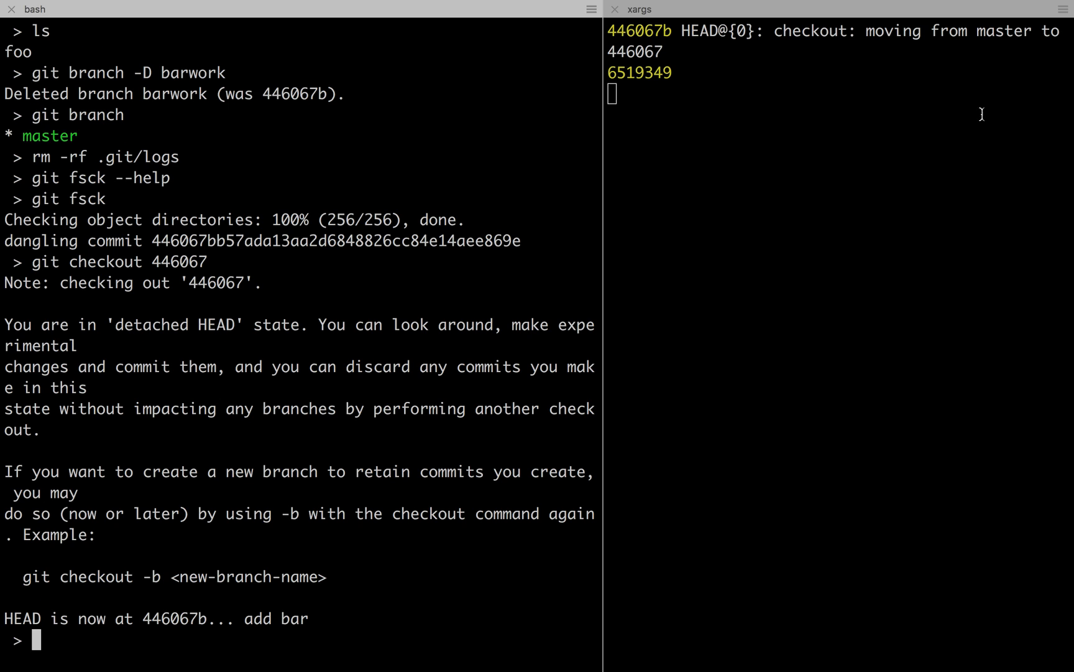
pyautogui.moveTo(861, 590)
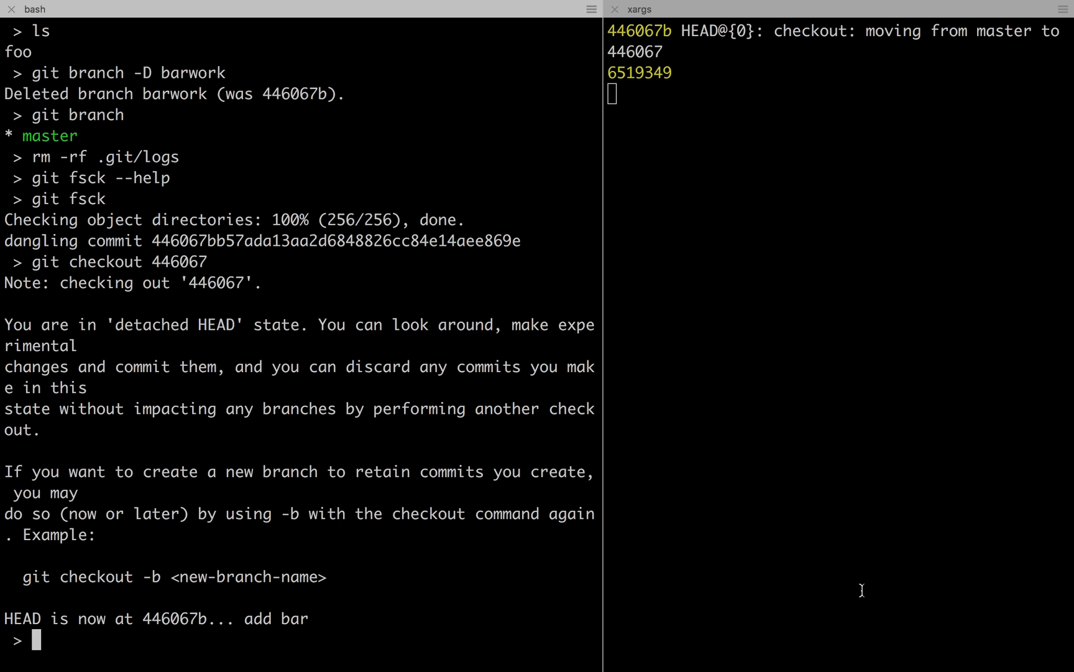
# Create branch savebar at the recovered add bar commit with git checkout -b savebar
pyautogui.write('git checkout')
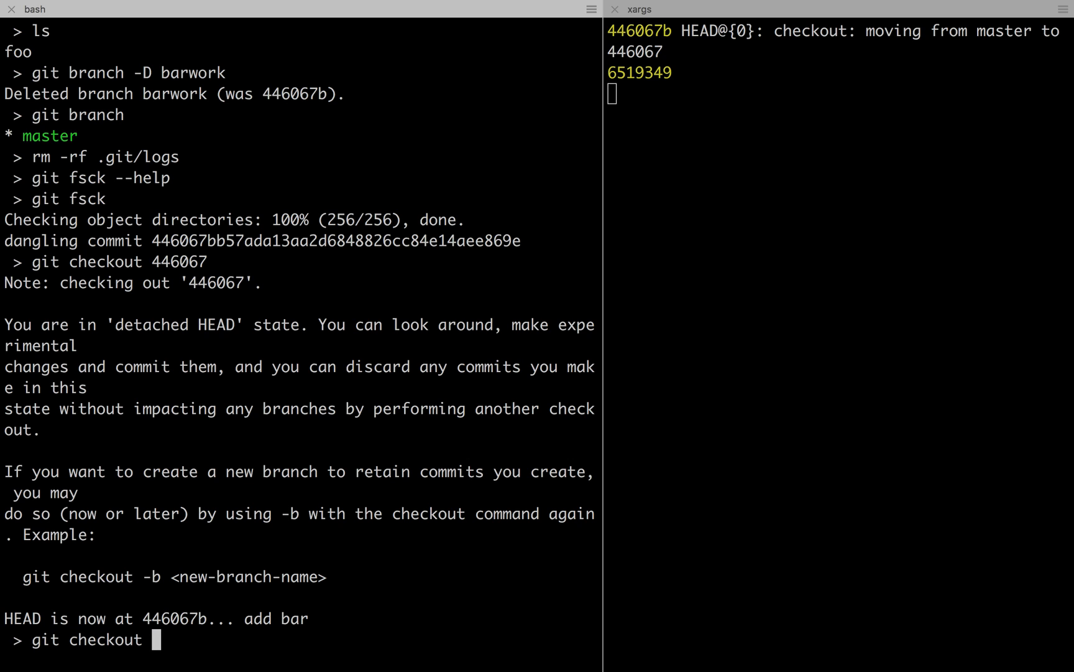
pyautogui.write('-b savebar')
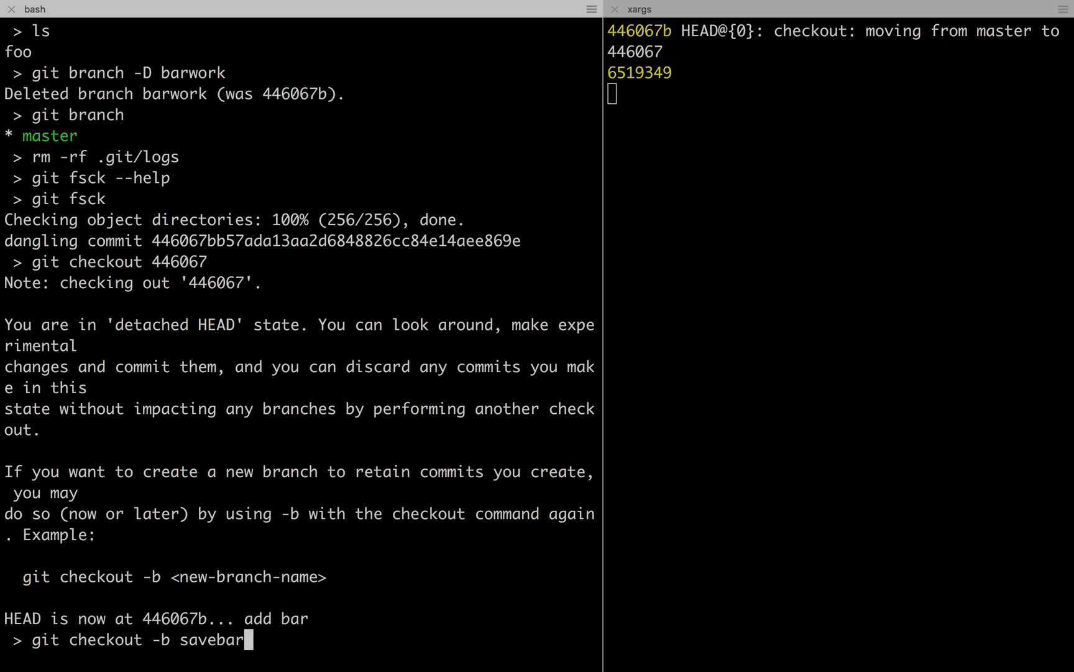
pyautogui.press('Return')
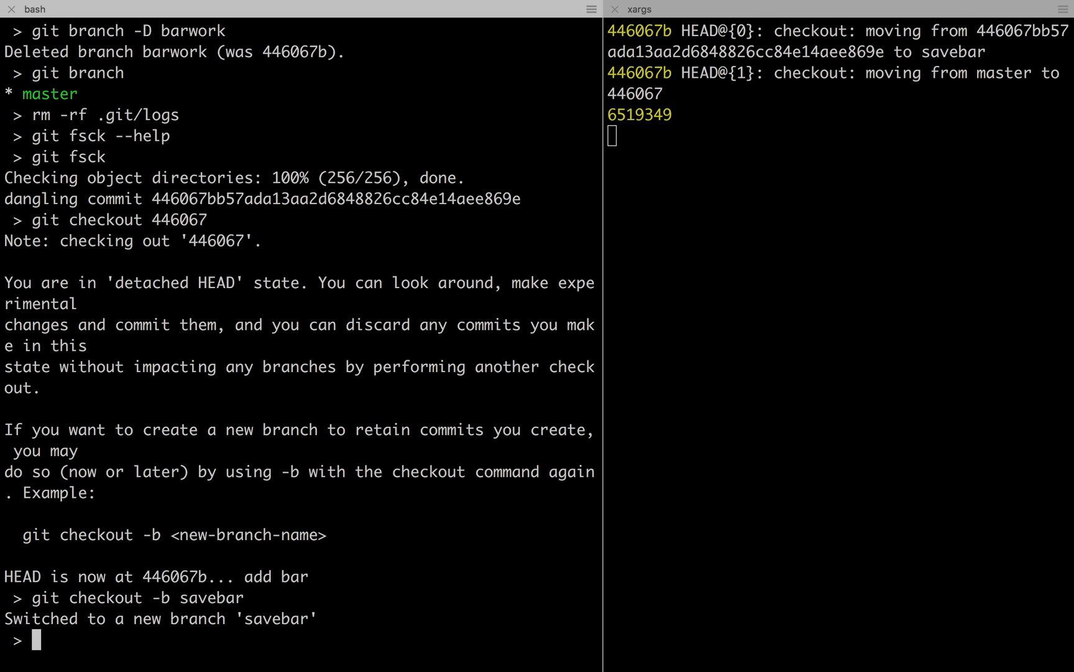
# List savebar's files, then switch back to the master branch
pyautogui.write('ls')
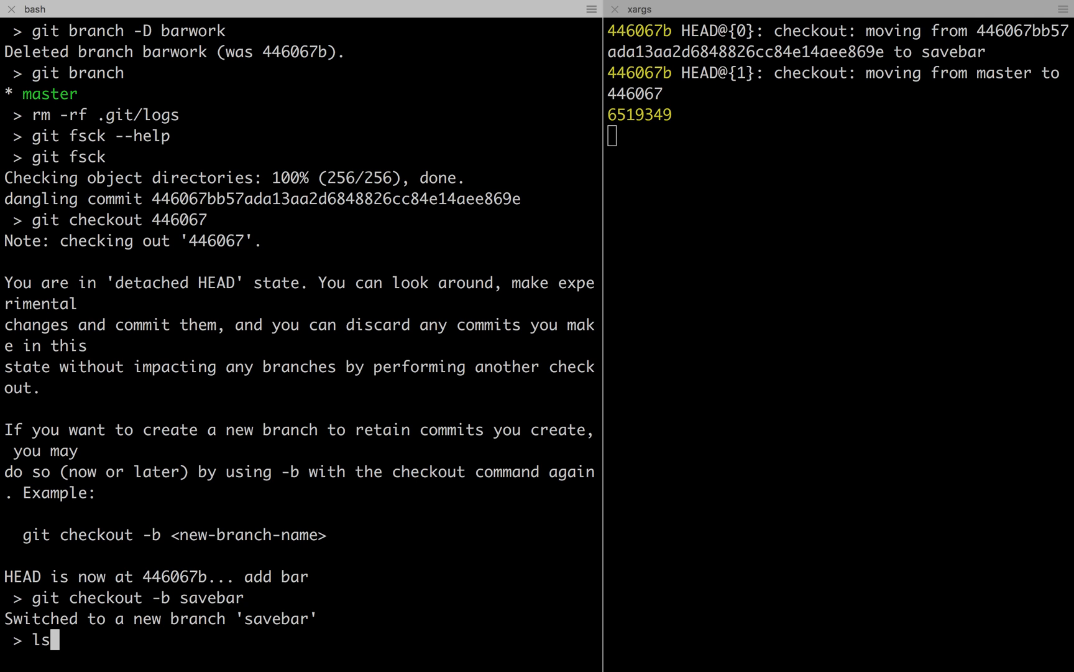
pyautogui.press('Return')
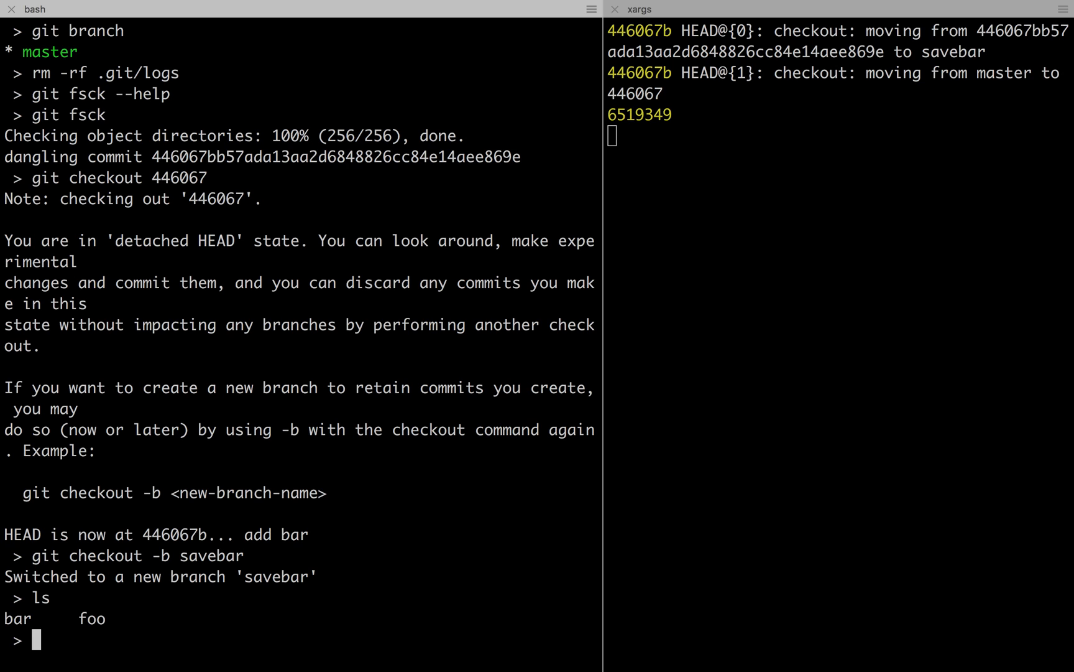
pyautogui.write('git')
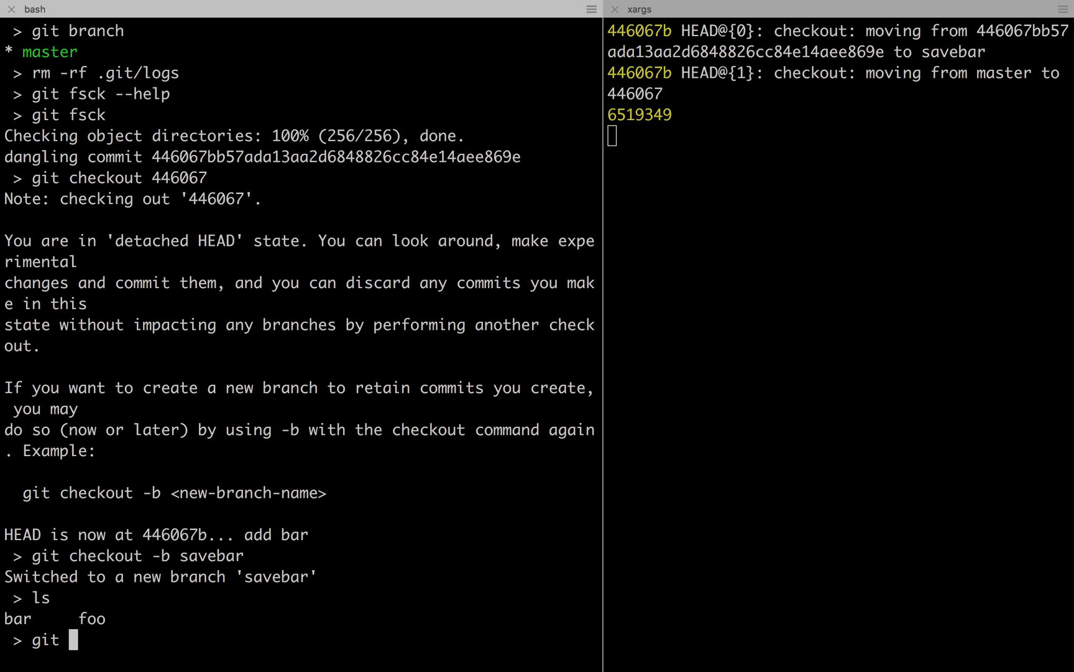
pyautogui.write('checkout mast')
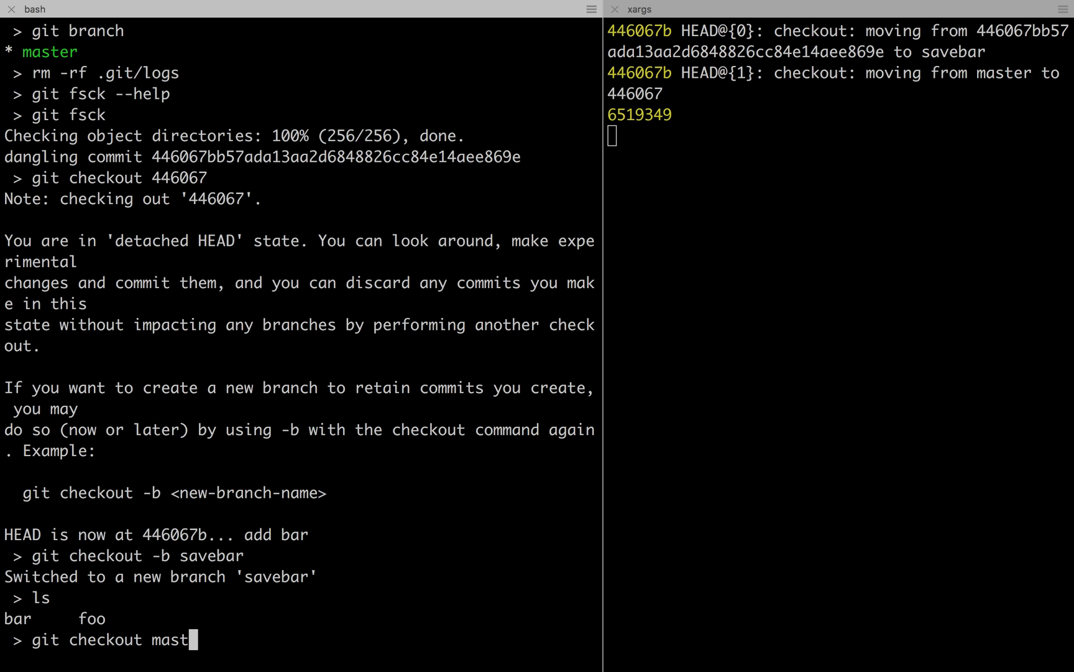
pyautogui.press('Return')
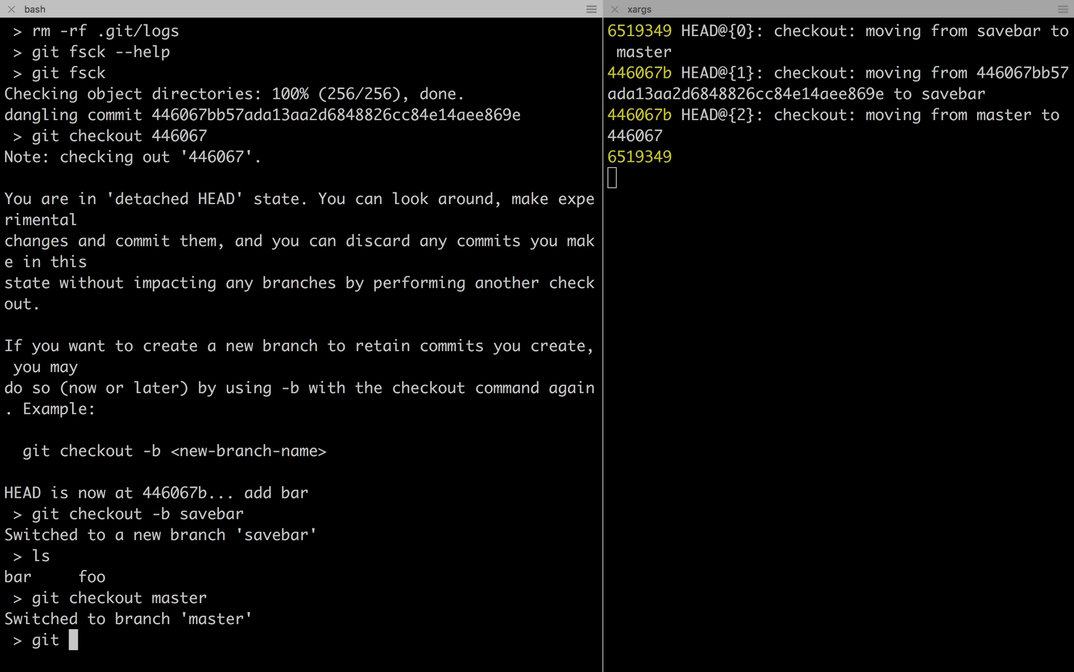
# Merge savebar into master, fast-forwarding to restore file bar
pyautogui.write('merge saveb')
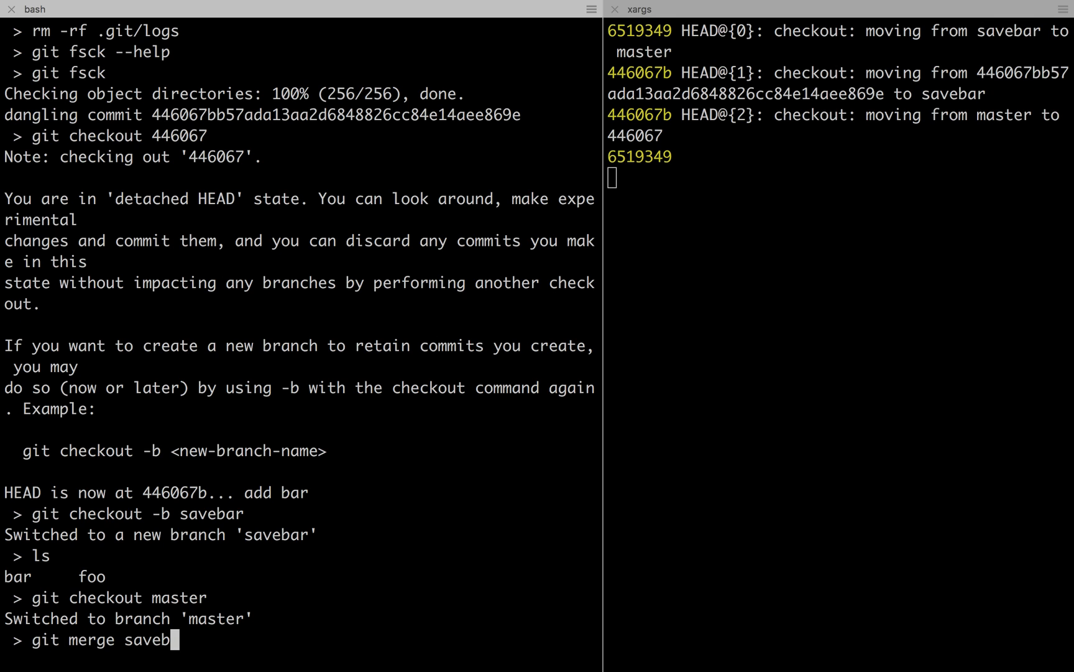
pyautogui.press('Return')
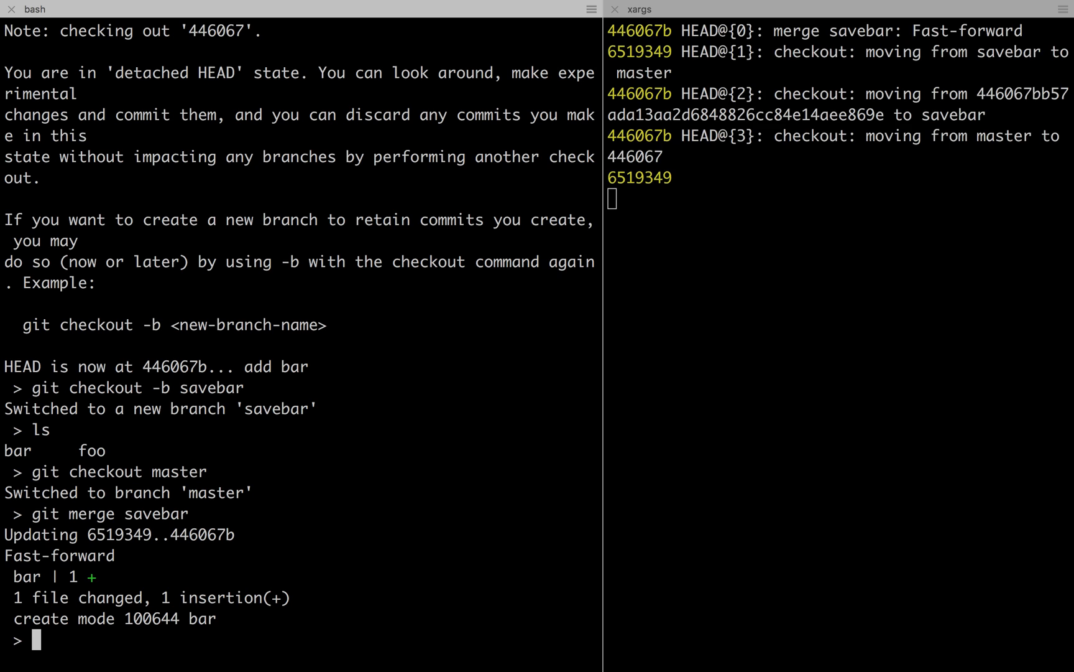